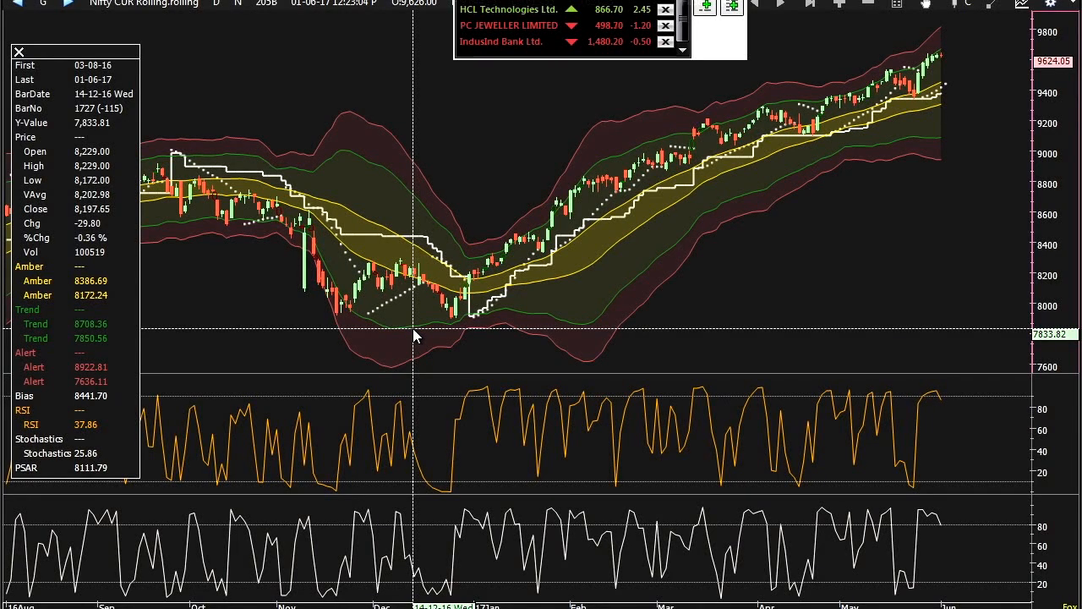
pyautogui.moveTo(617, 335)
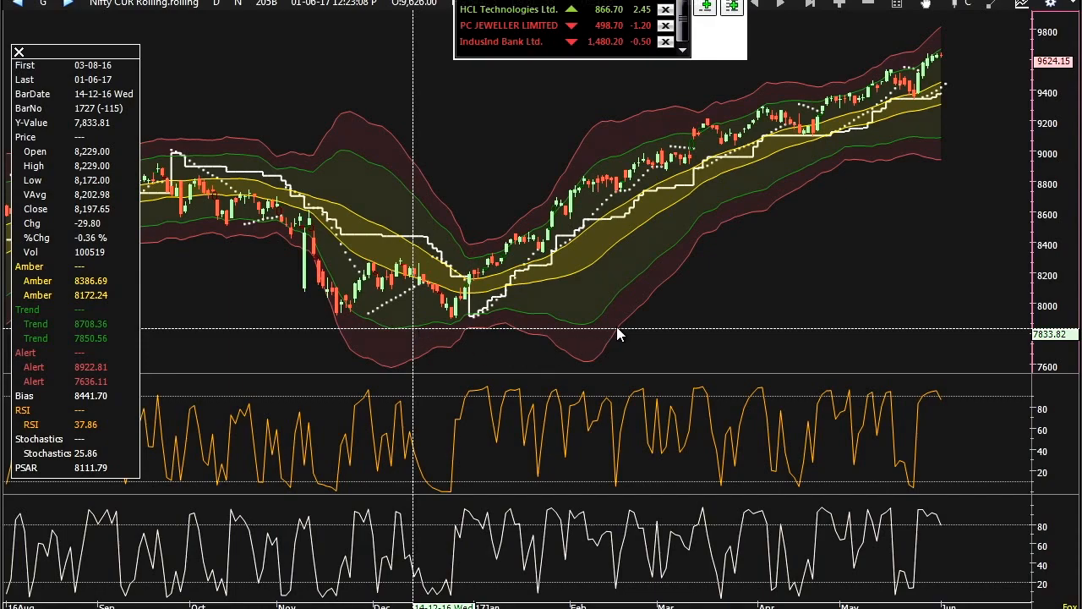
pyautogui.moveTo(694, 312)
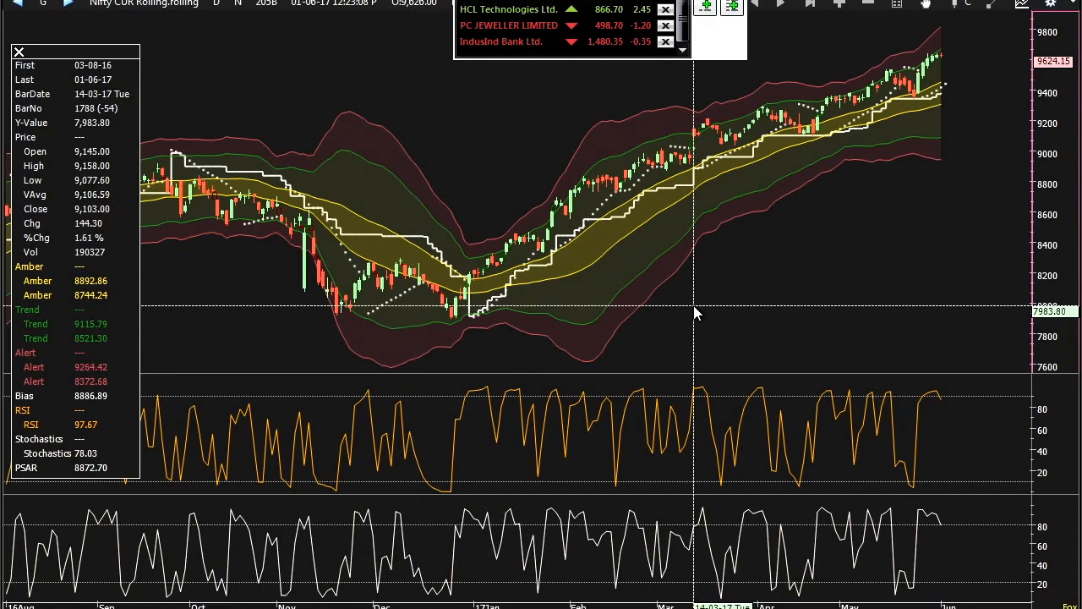
pyautogui.moveTo(685, 229)
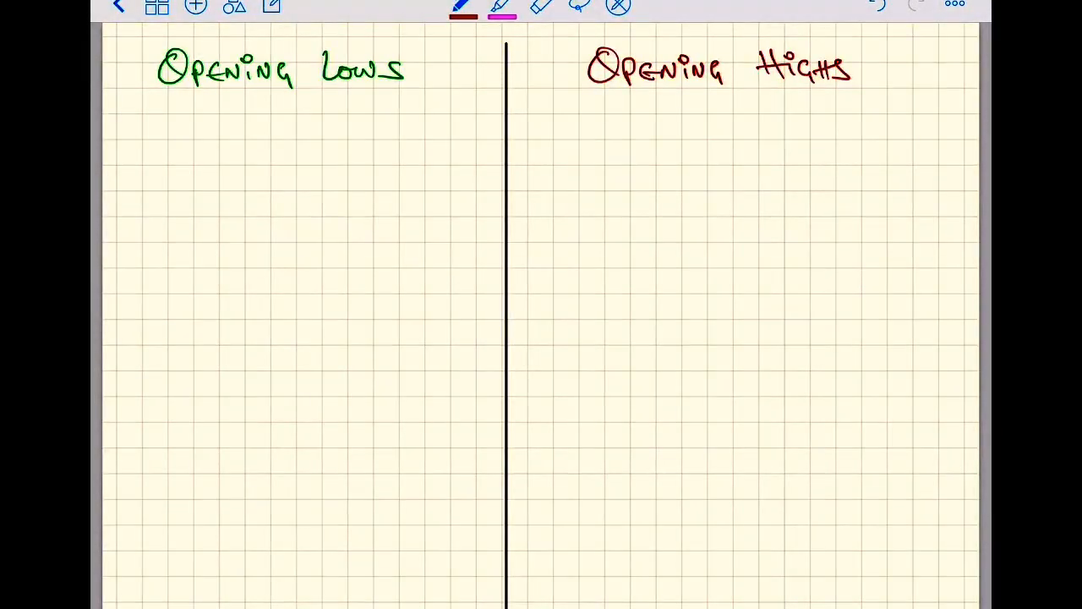
# Sketch a candle body with an upper wick in black ink under Opening Lows.
pyautogui.click(464, 7)
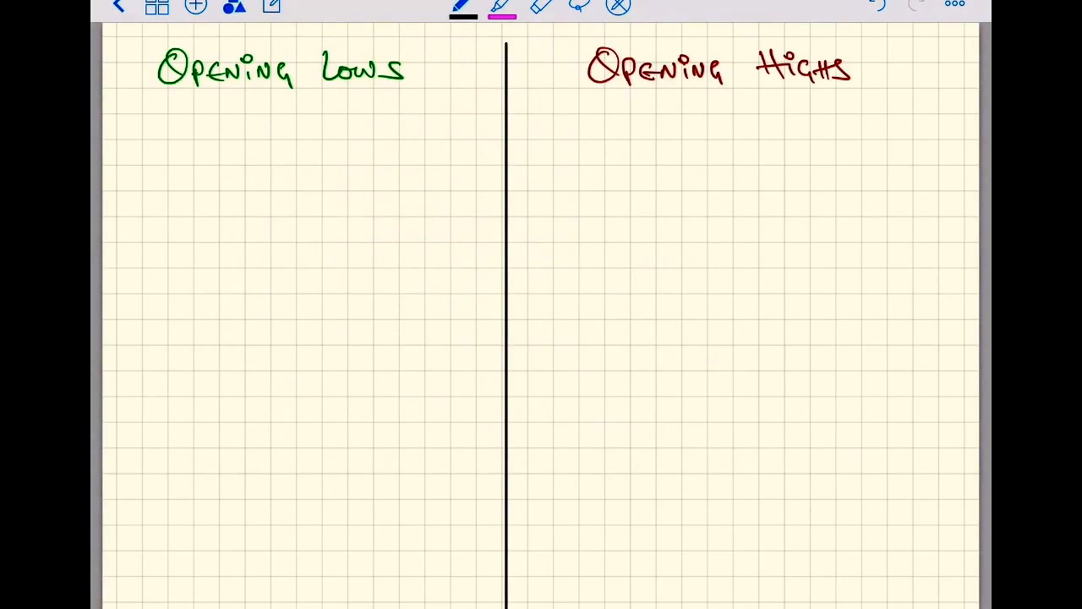
pyautogui.moveTo(166, 178); pyautogui.dragTo(171, 246)
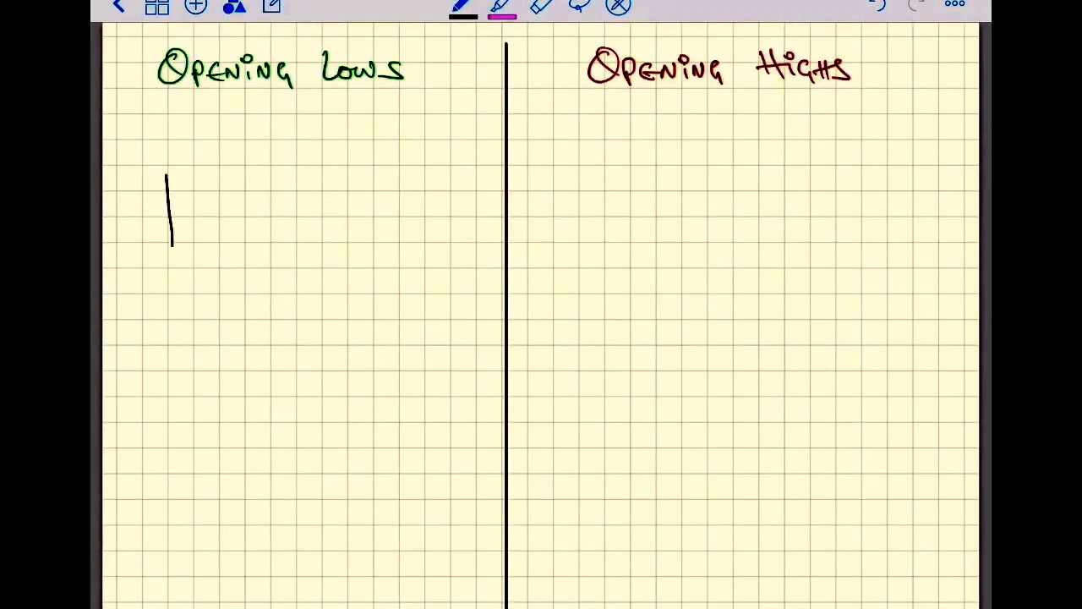
pyautogui.moveTo(170, 178); pyautogui.dragTo(206, 178)
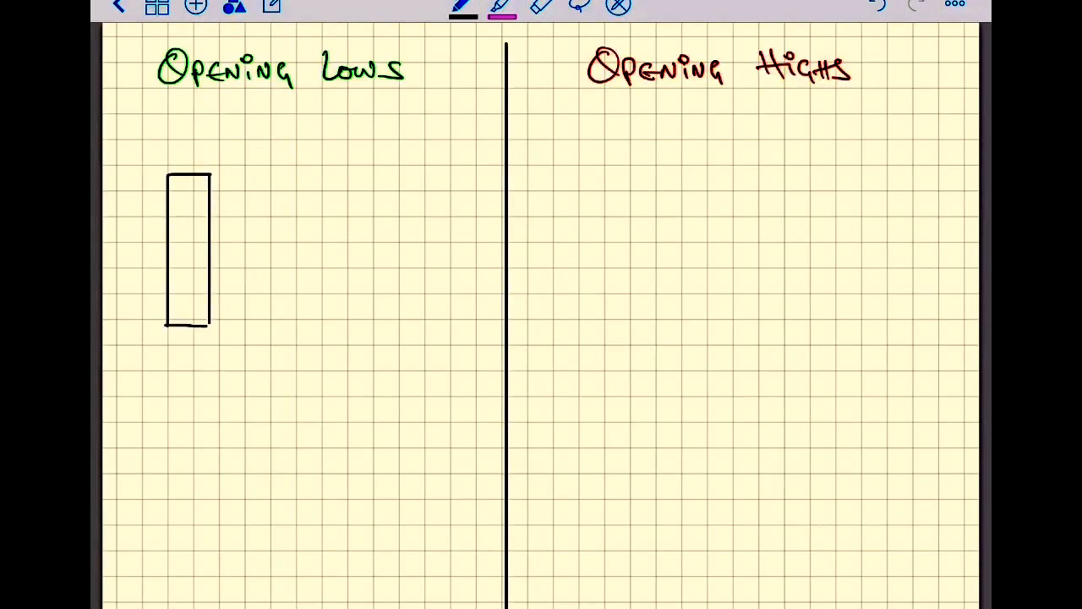
pyautogui.moveTo(189, 173); pyautogui.dragTo(189, 118)
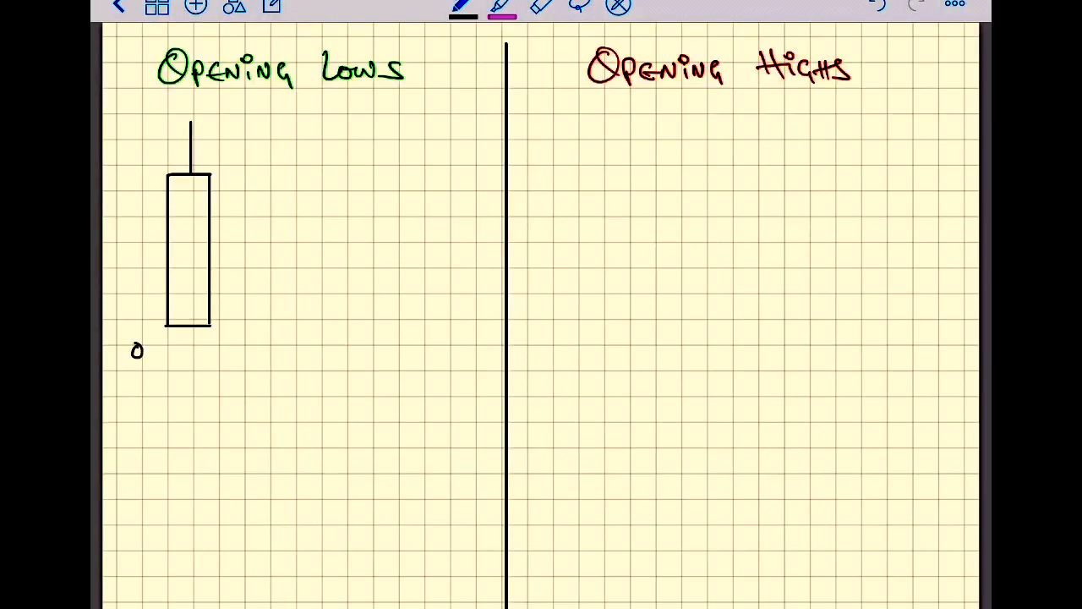
# Handwrite the labels OPEN = LOW and Bullish beside the candle.
pyautogui.write('OPEN =')
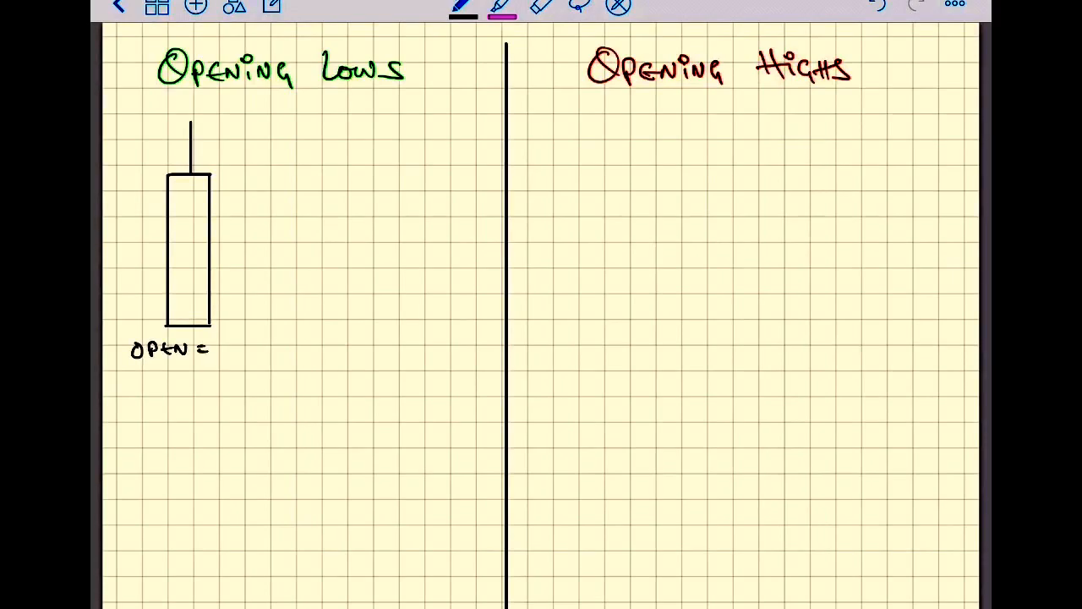
pyautogui.write('LOW')
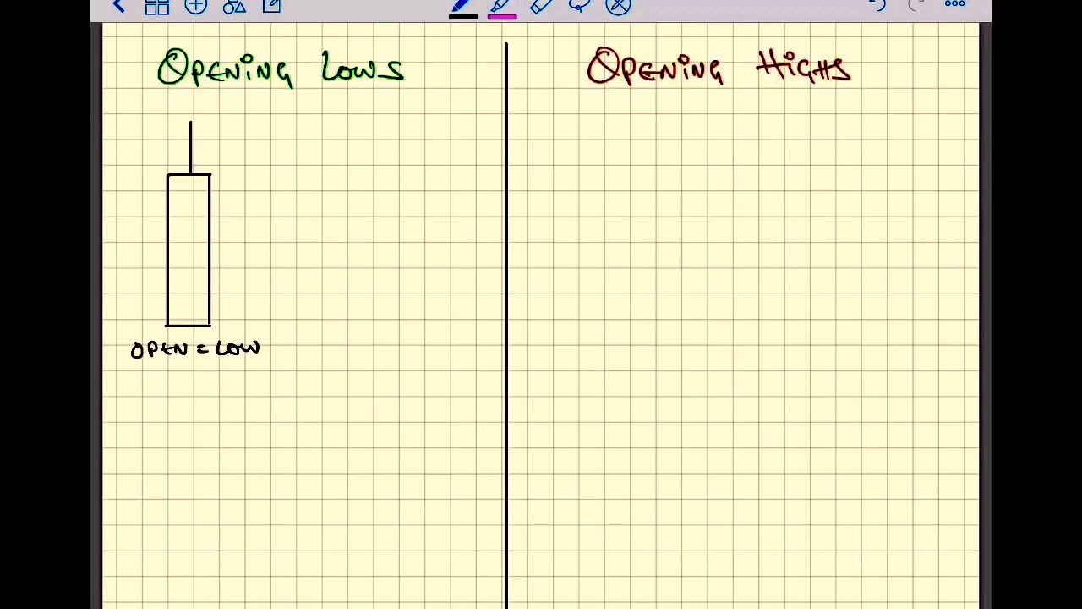
pyautogui.write('Bulli')
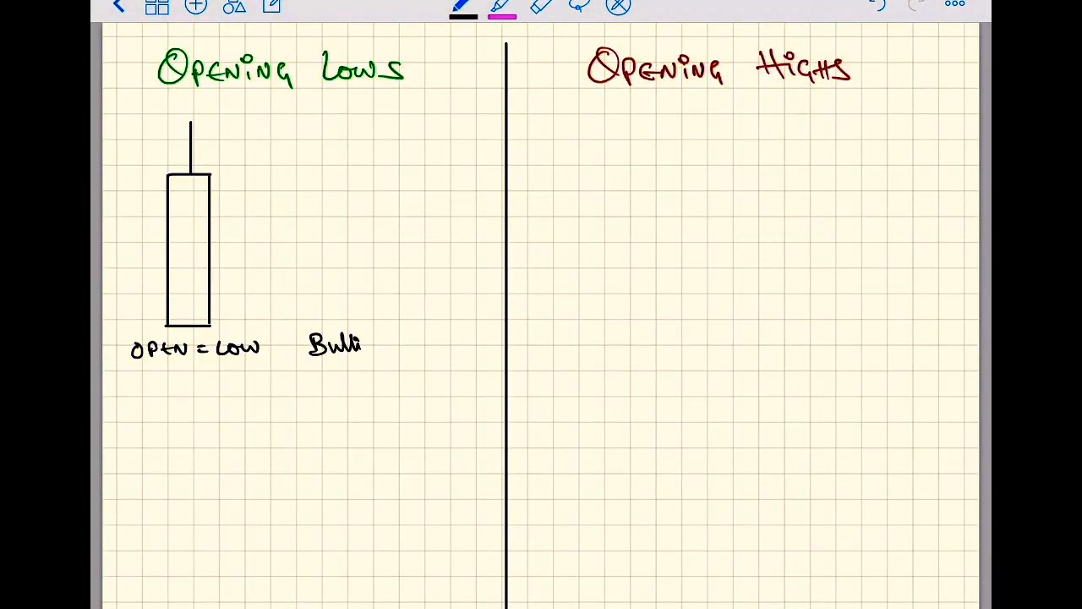
pyautogui.write('sh')
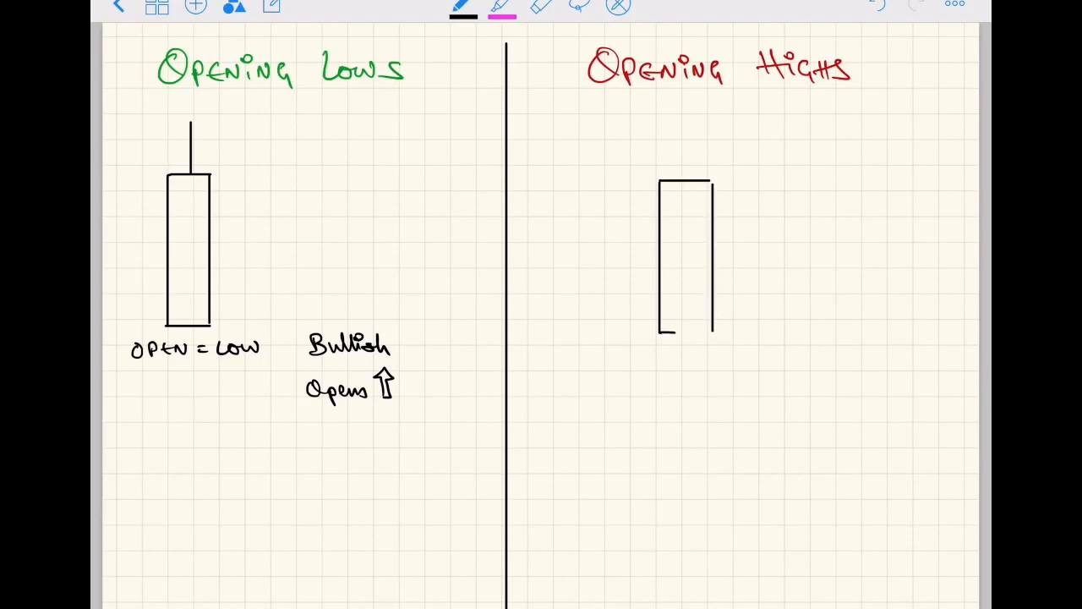
# Finish the Opening Highs candle with a lower wick and label it OPEN = HIGH.
pyautogui.moveTo(685, 330); pyautogui.dragTo(685, 402)
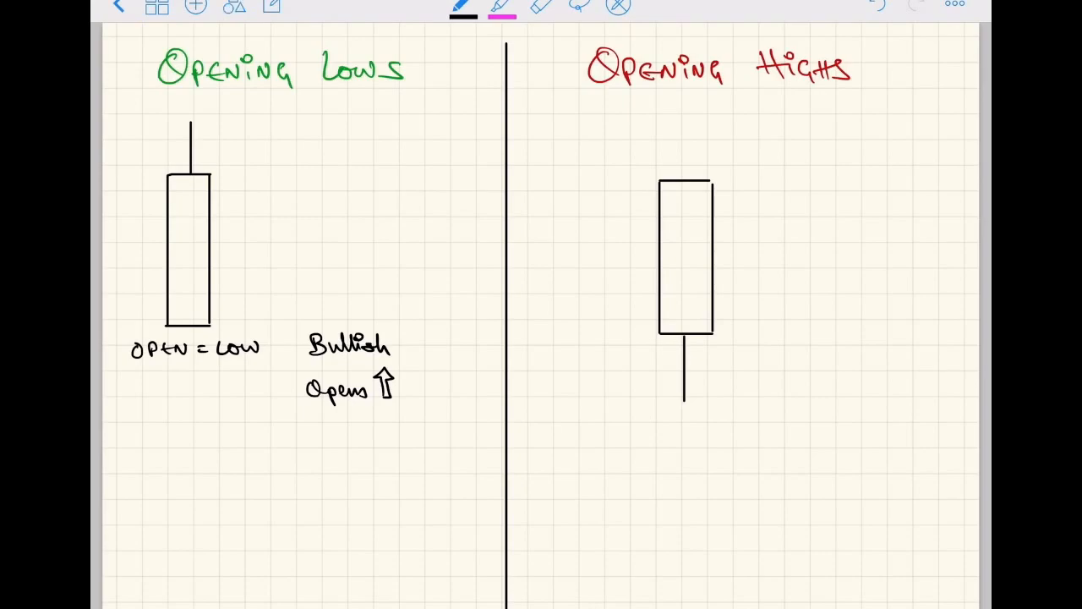
pyautogui.write('OPEN = H')
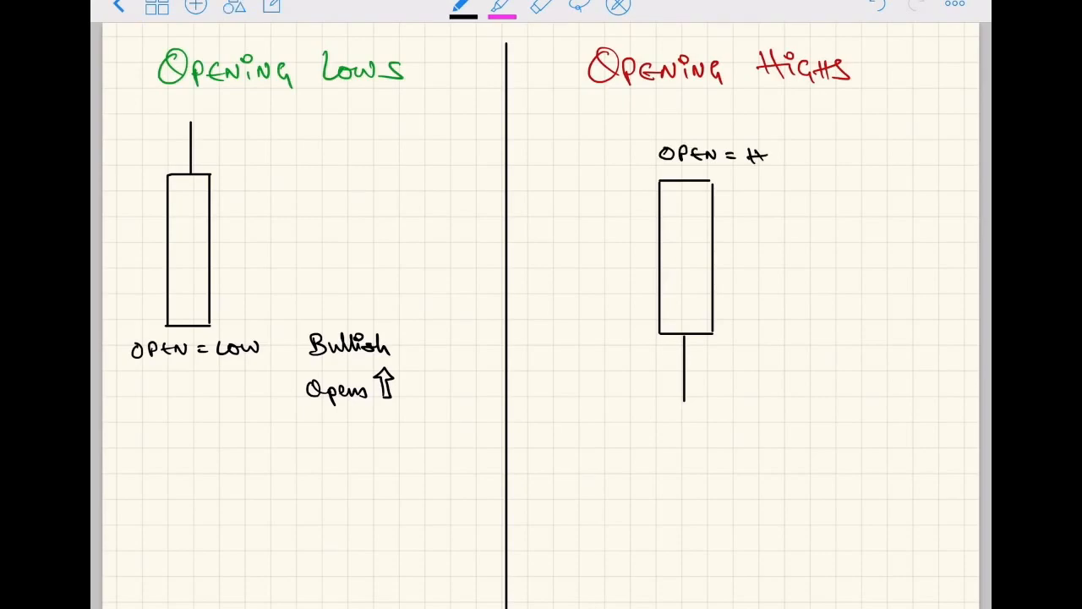
pyautogui.write('IGH')
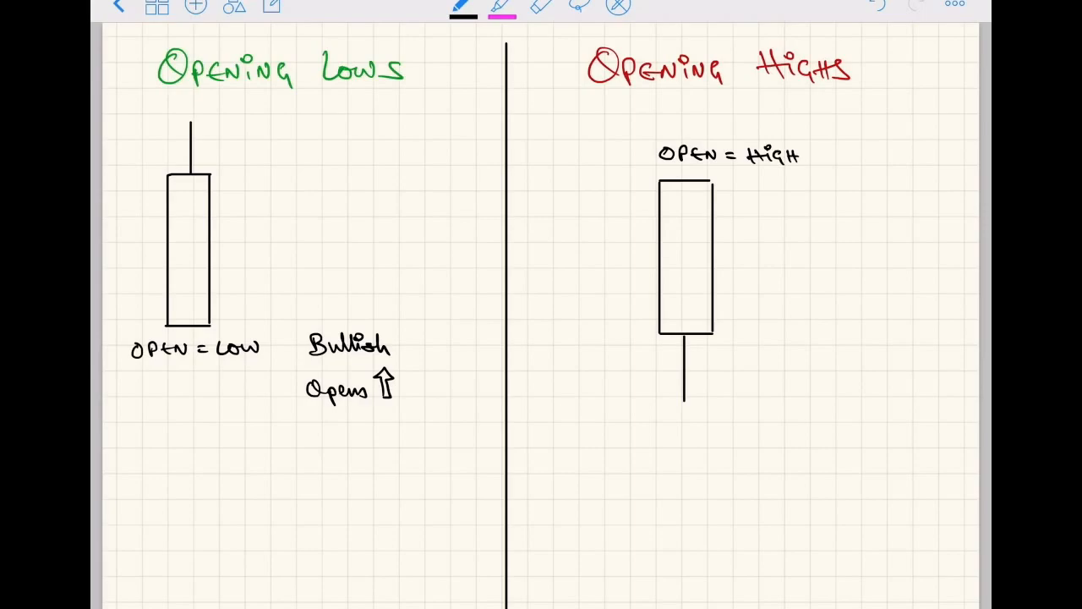
# Handwrite Bearish beside the Opening Highs candle with a small mark.
pyautogui.write('B')
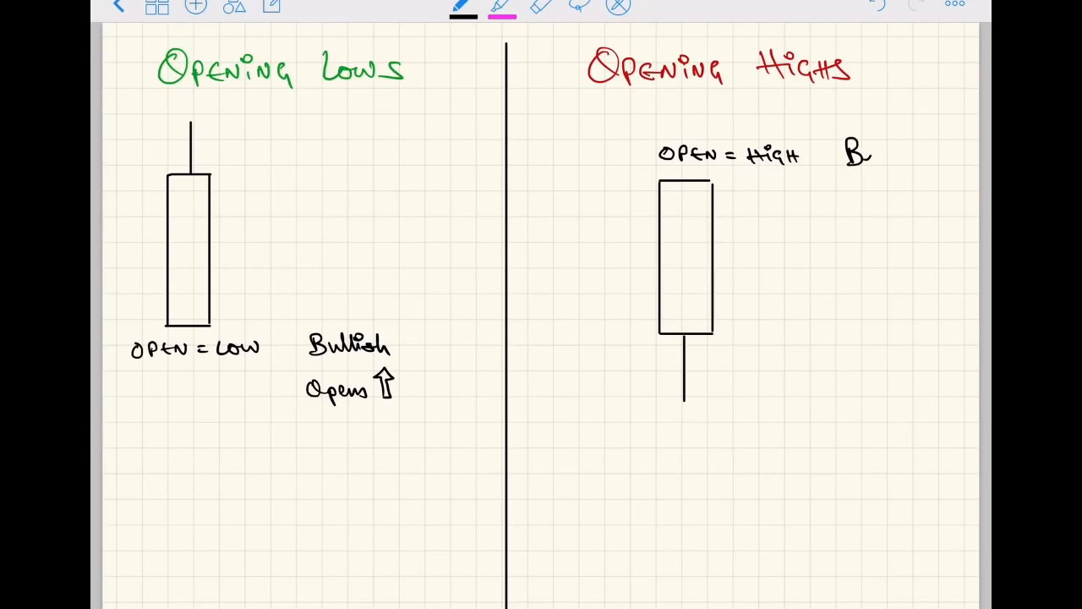
pyautogui.write('Bearish')
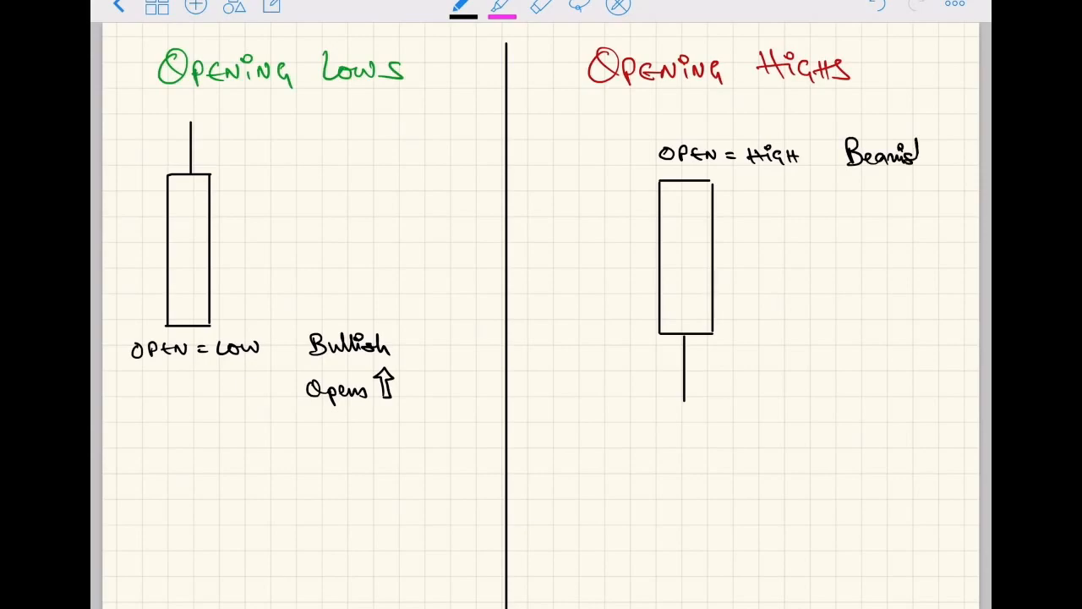
pyautogui.write('h')
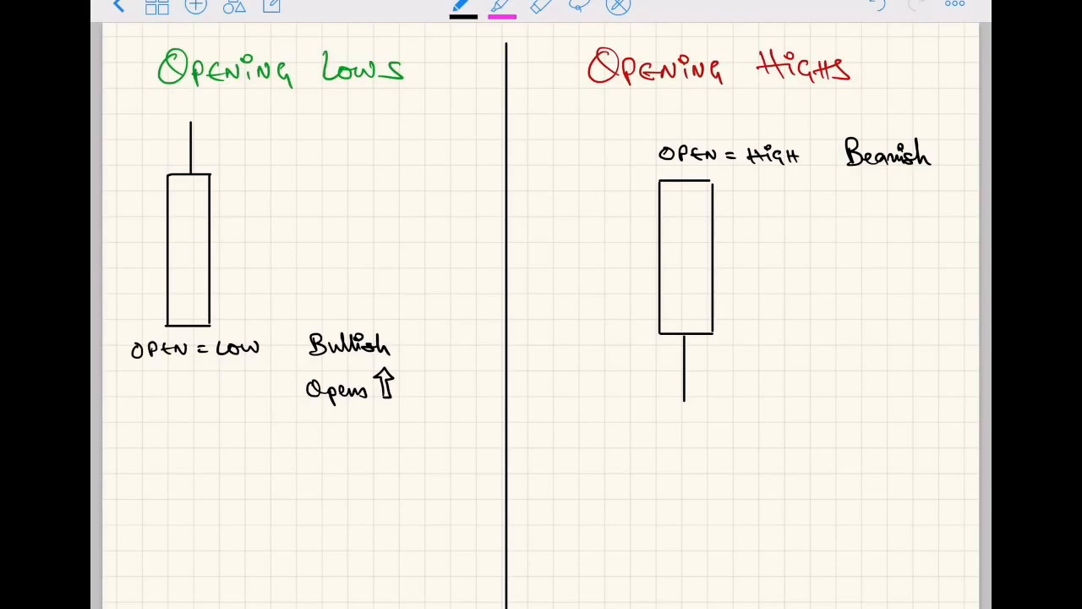
pyautogui.moveTo(877, 172); pyautogui.dragTo(871, 207)
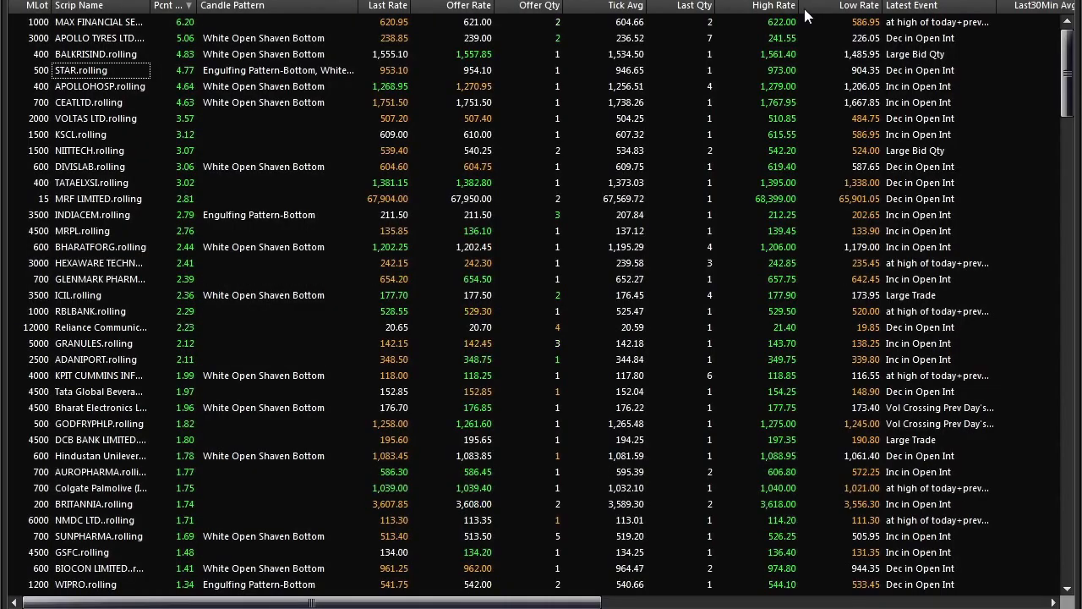
pyautogui.moveTo(115, 135)
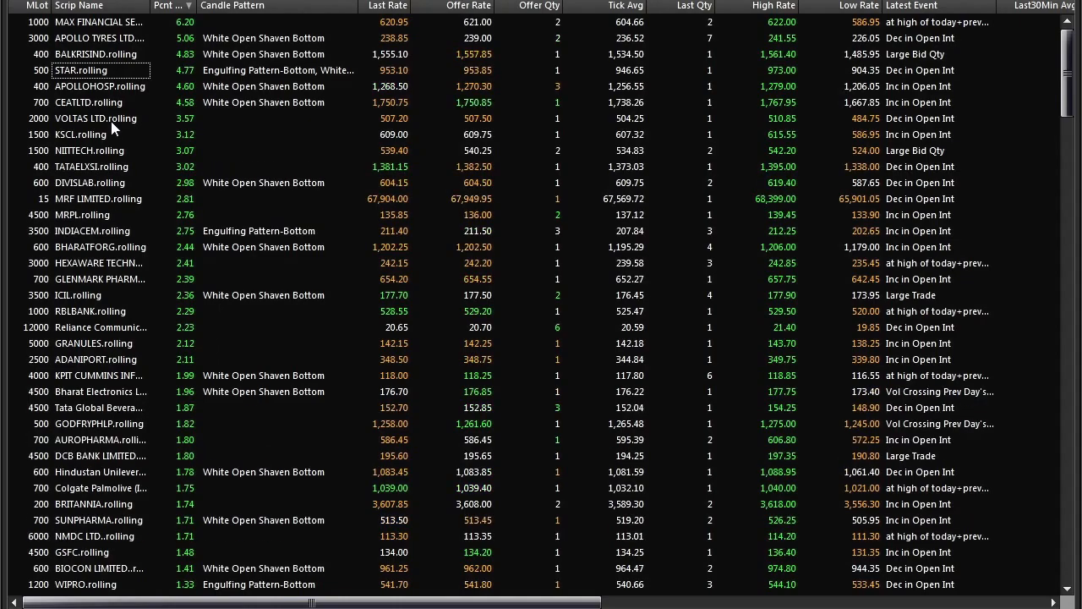
pyautogui.moveTo(257, 64)
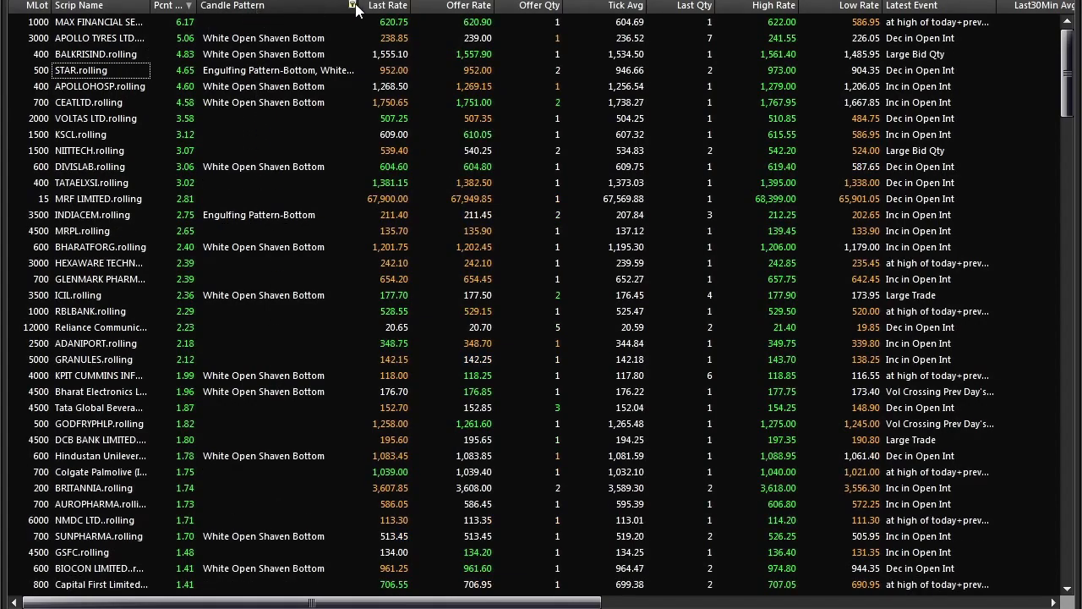
# Filter the Candle Pattern column to White Open Shaven Bottom scrips only.
pyautogui.click(350, 6)
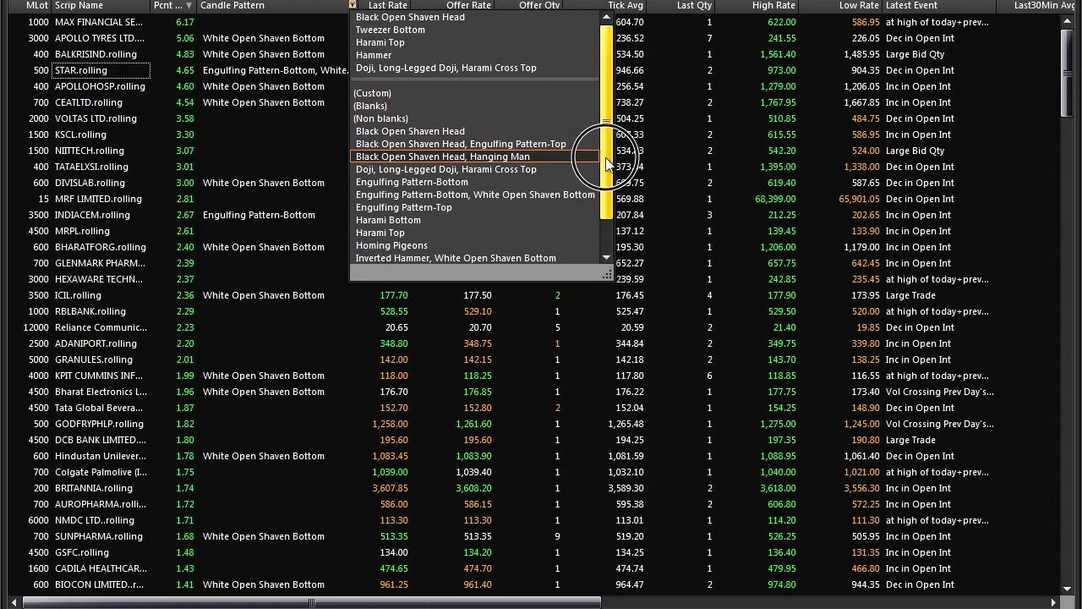
pyautogui.scroll(-3)
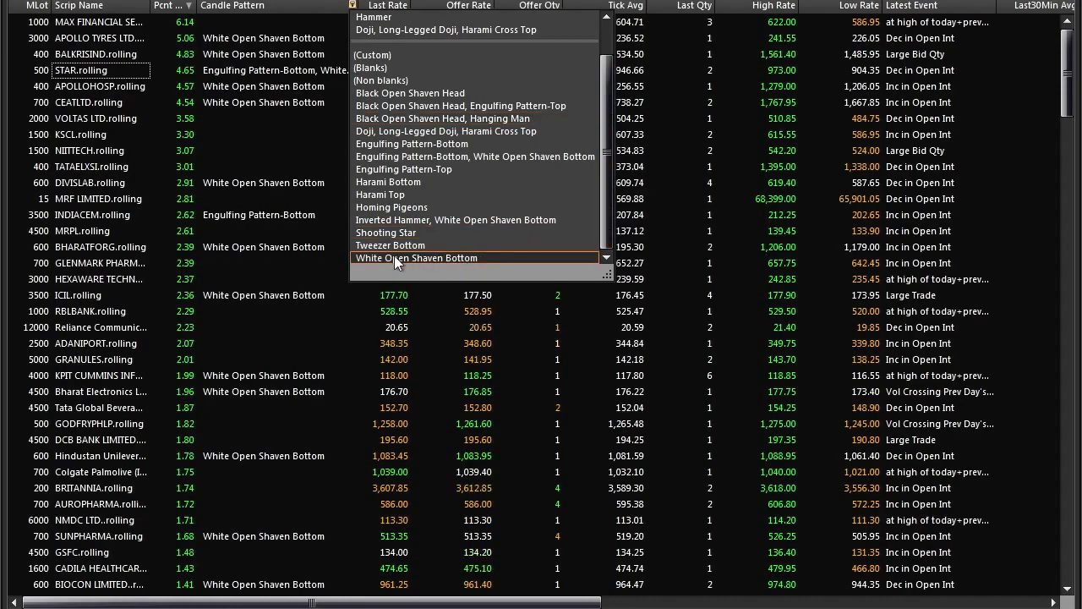
pyautogui.click(416, 257)
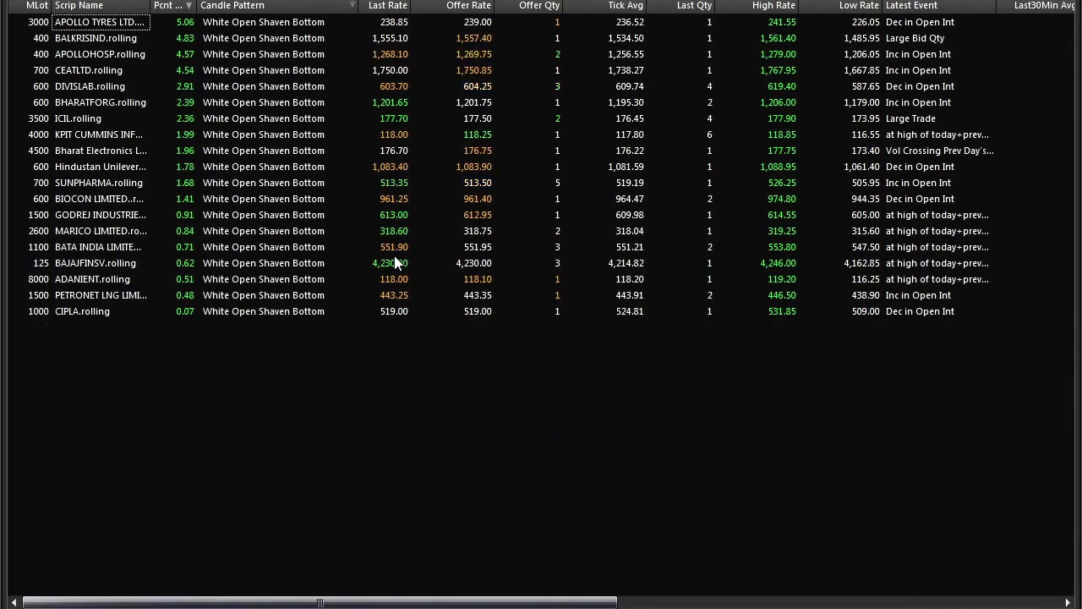
pyautogui.moveTo(115, 307)
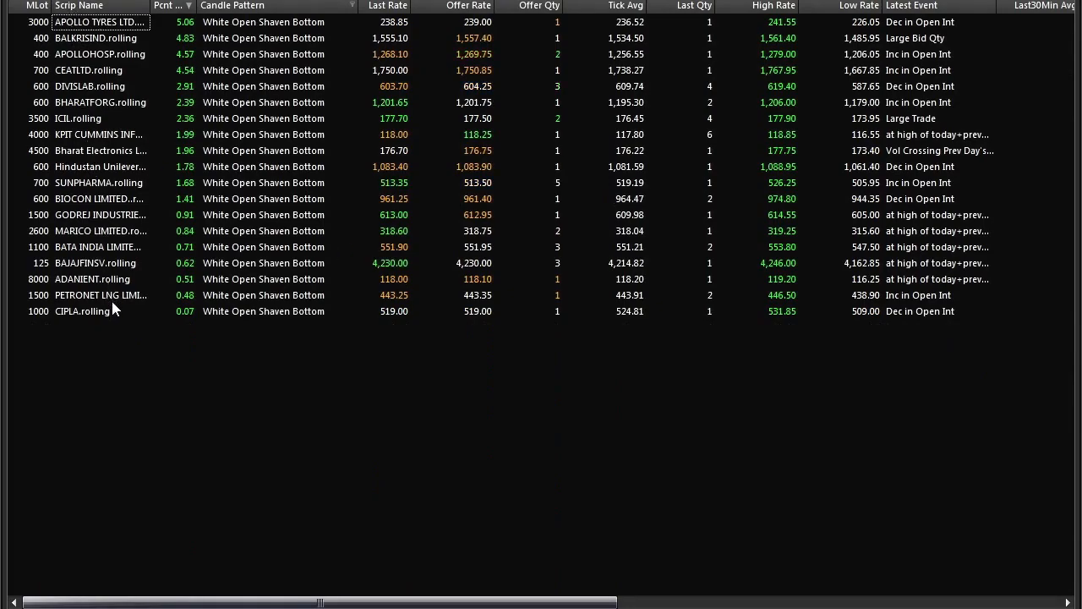
pyautogui.moveTo(308, 251)
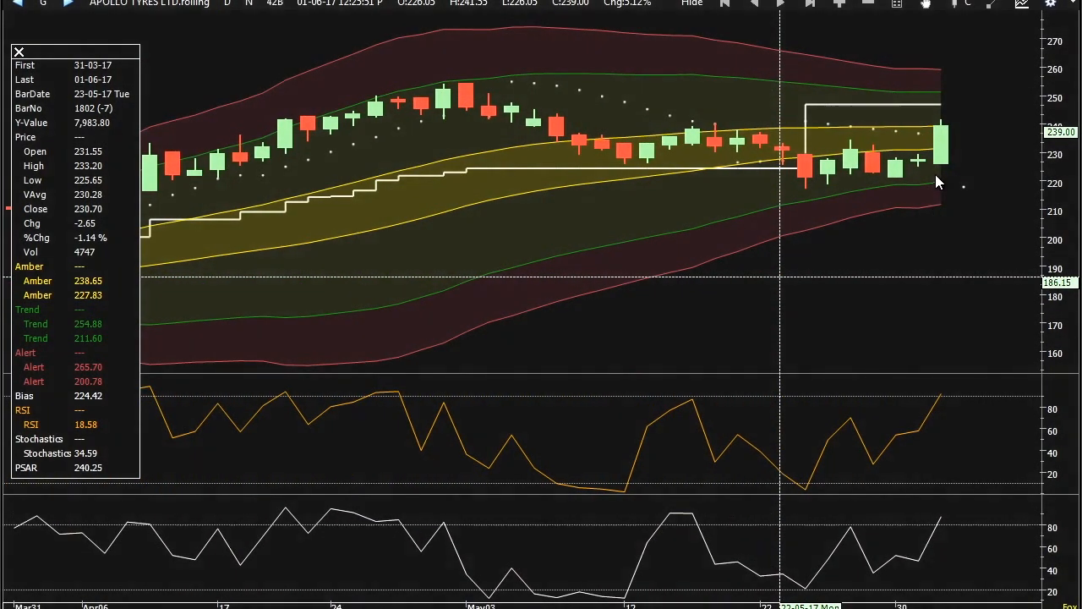
pyautogui.moveTo(940, 168)
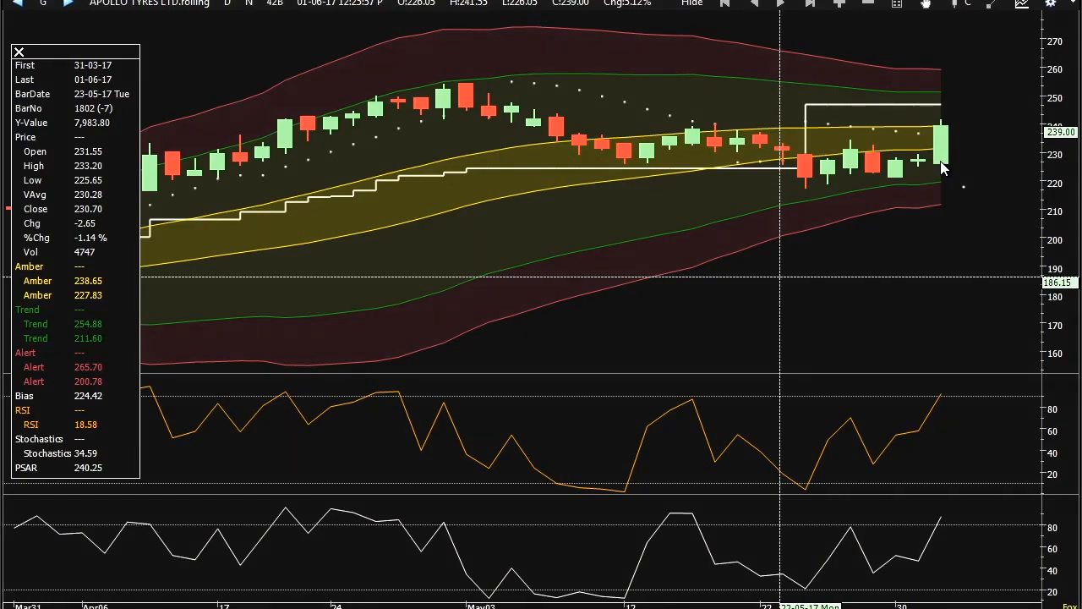
pyautogui.moveTo(944, 142)
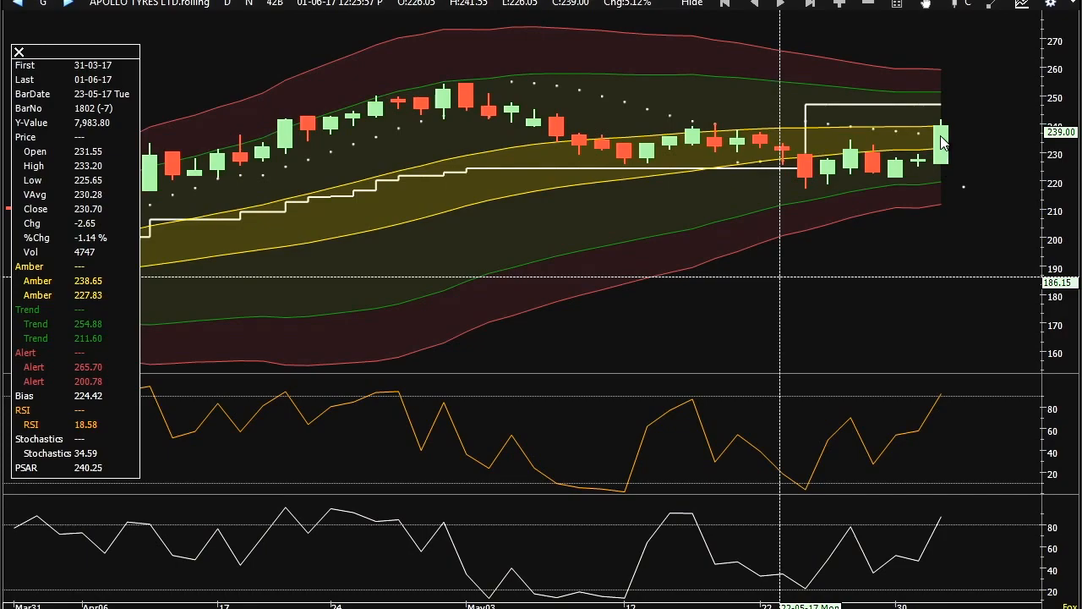
pyautogui.moveTo(940, 135)
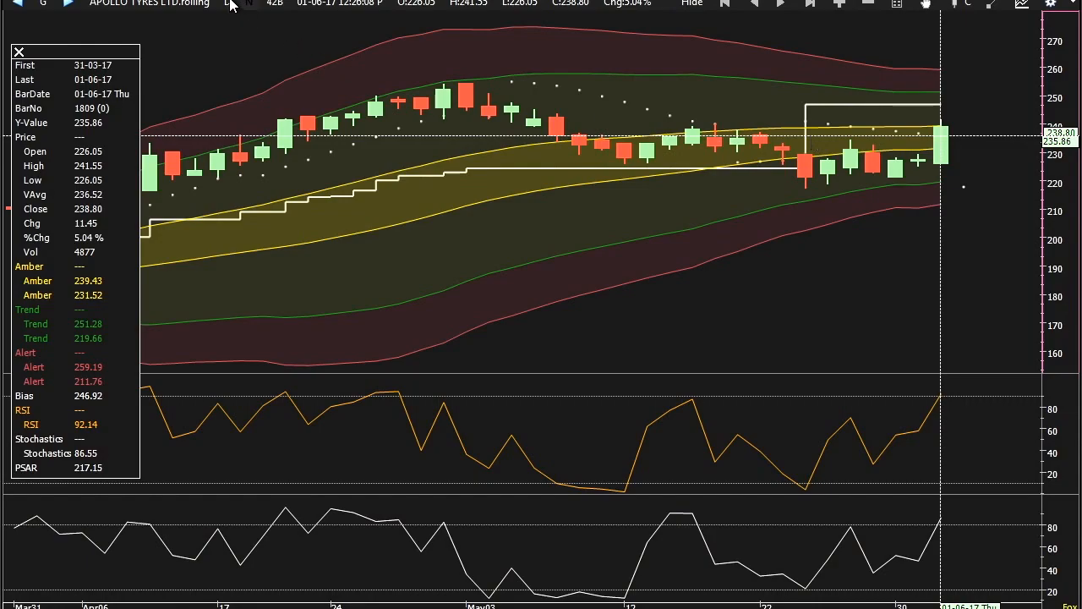
# Switch the Apollo Tyres chart period from Daily to Minutes 15.
pyautogui.click(227, 5)
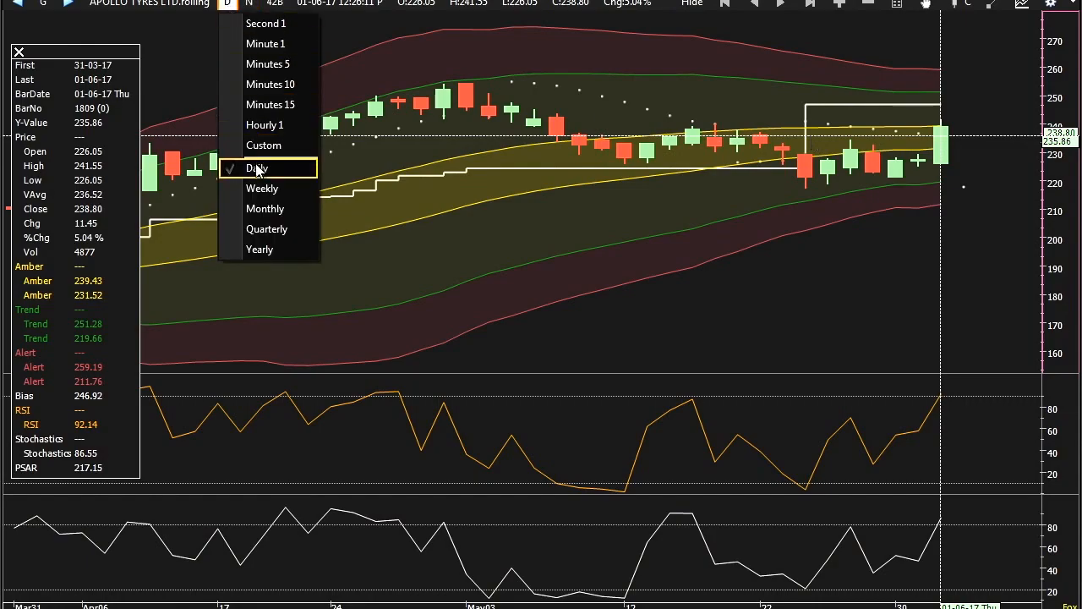
pyautogui.click(270, 105)
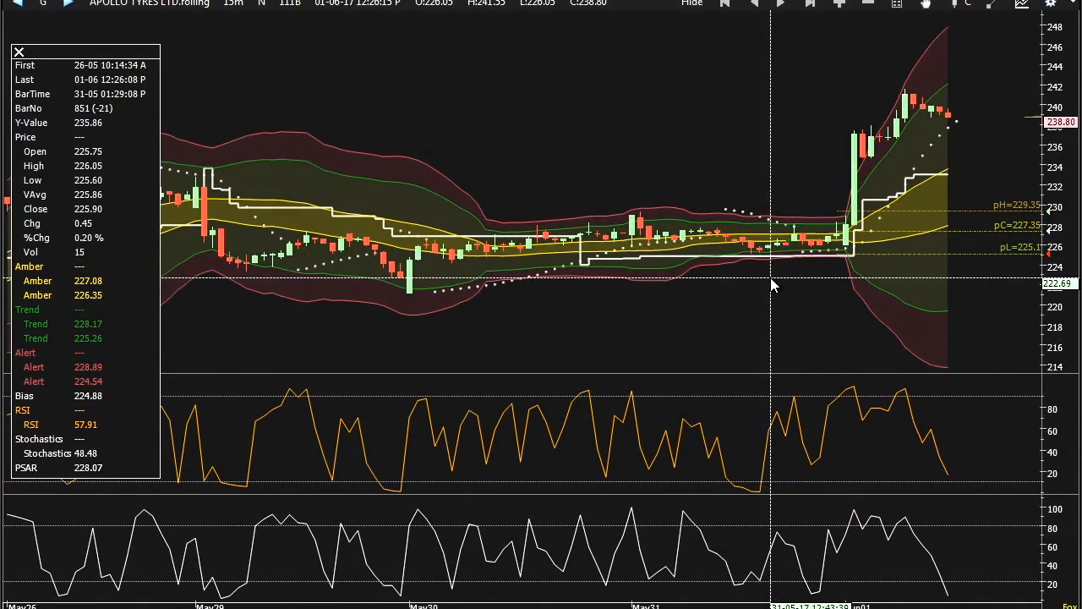
pyautogui.moveTo(854, 186)
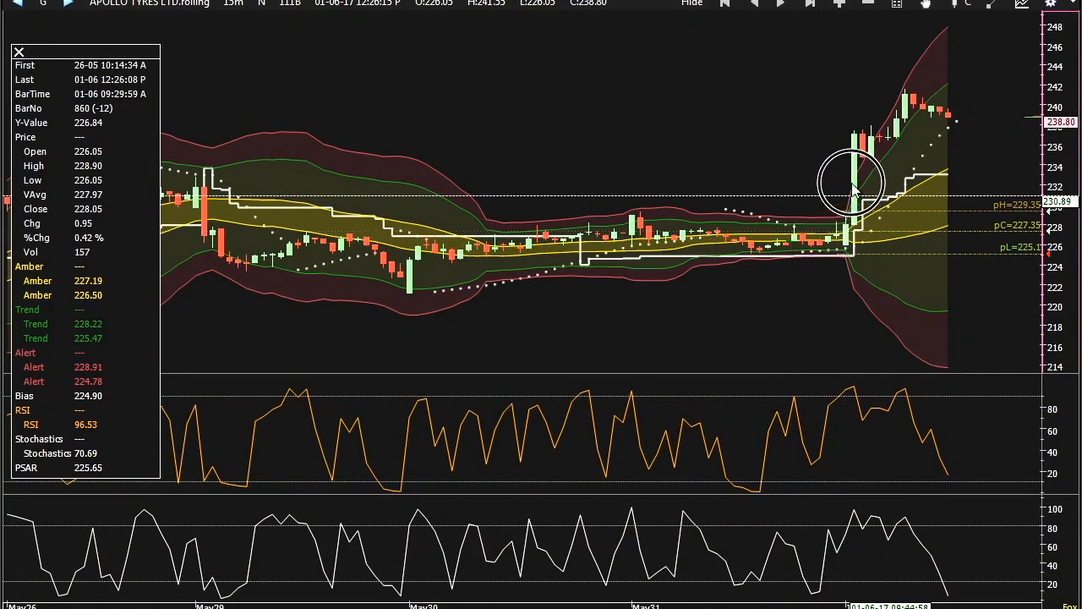
pyautogui.moveTo(914, 104)
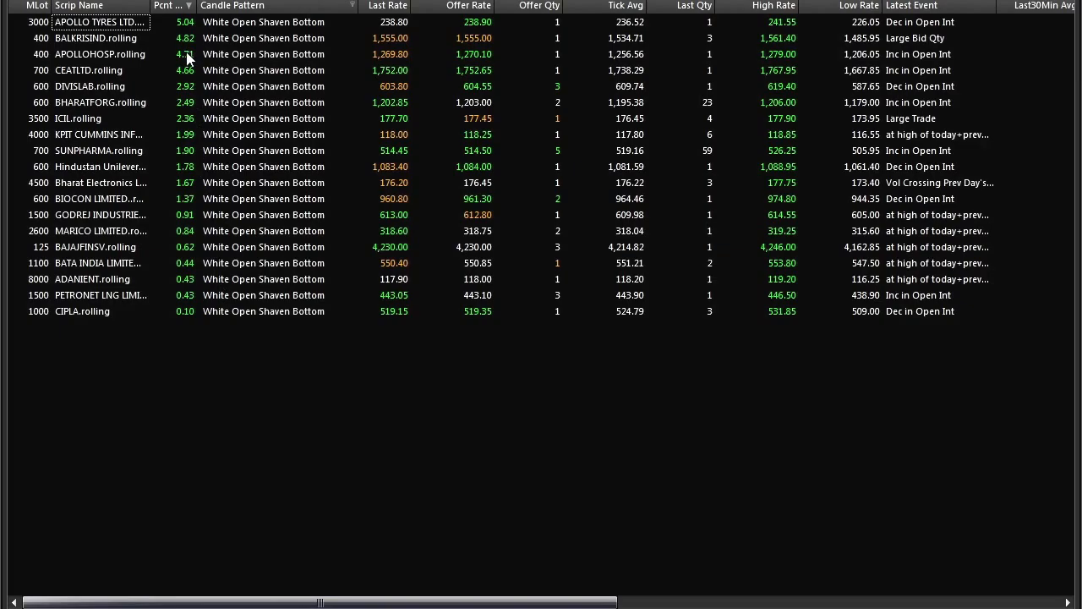
# Filter the Candle Pattern column to Black Open Shaven Head scrips only.
pyautogui.click(352, 5)
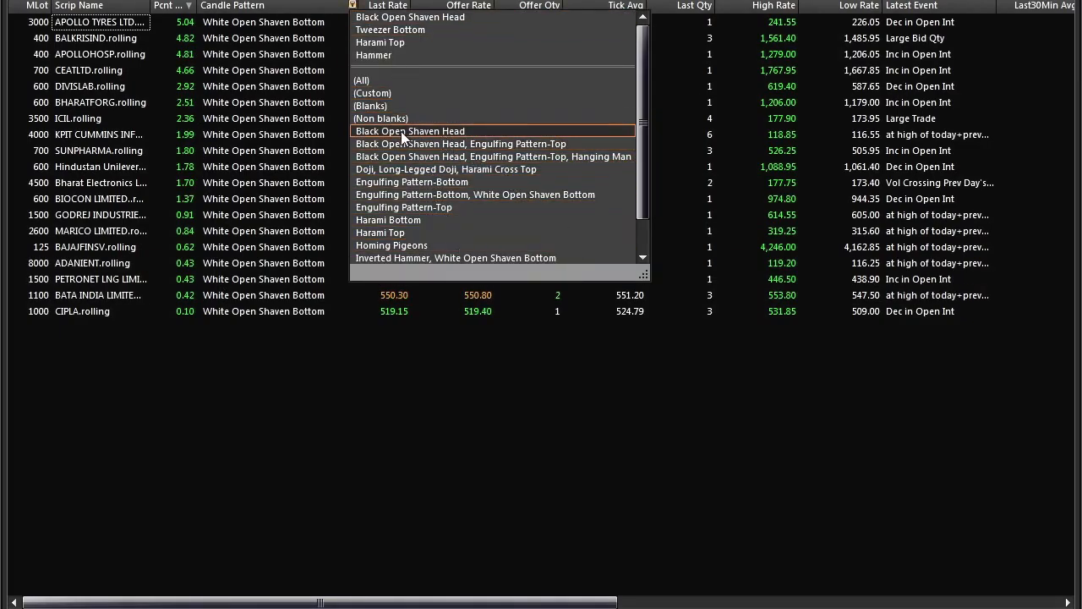
pyautogui.click(410, 132)
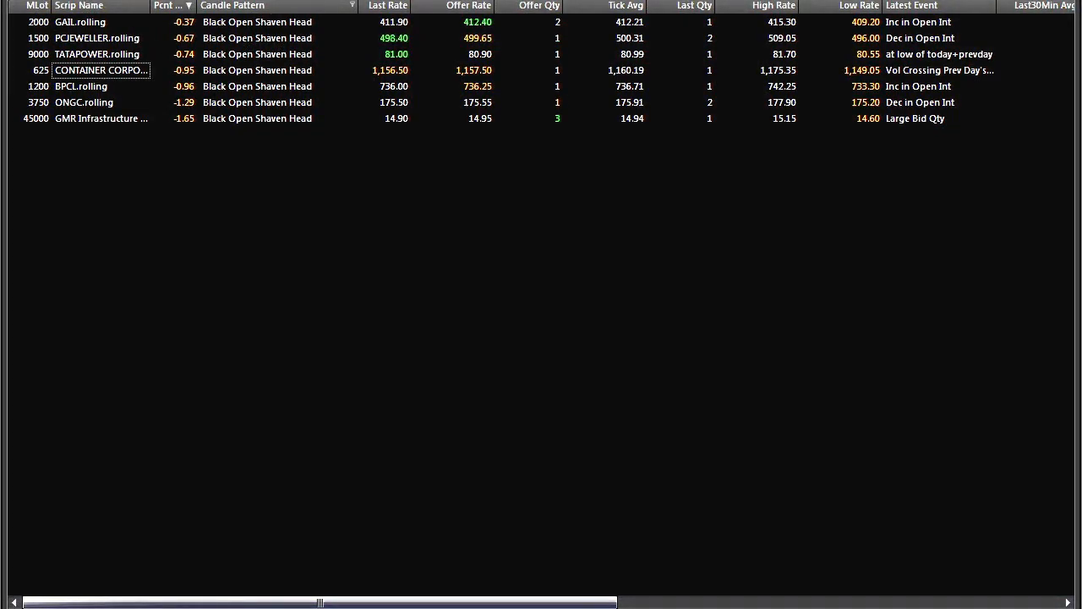
# Load the Container Corporation chart and set its period to Minutes 15.
pyautogui.doubleClick(101, 71)
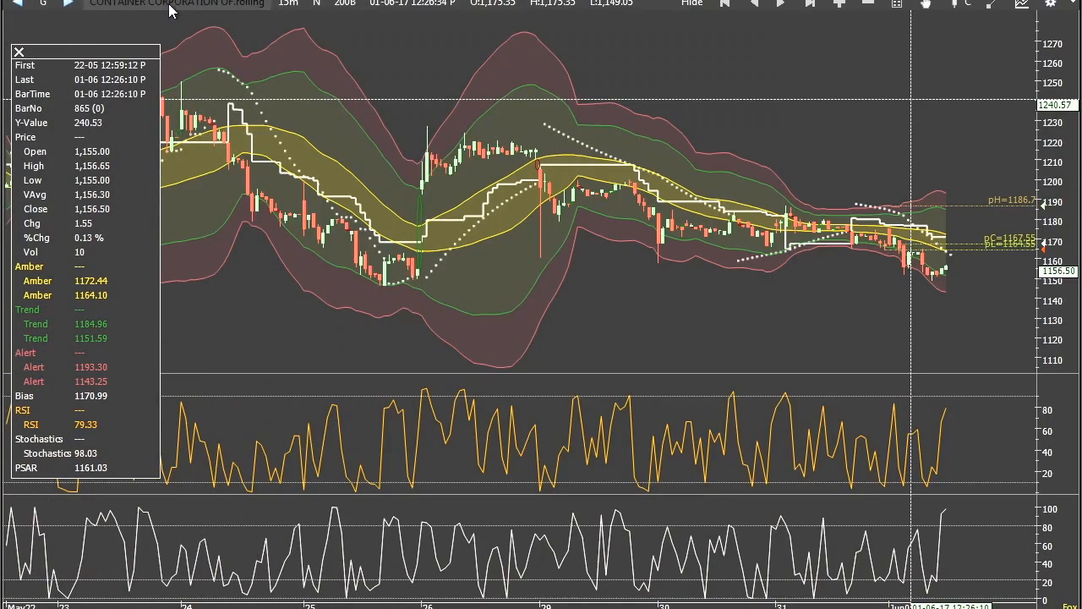
pyautogui.moveTo(301, 15)
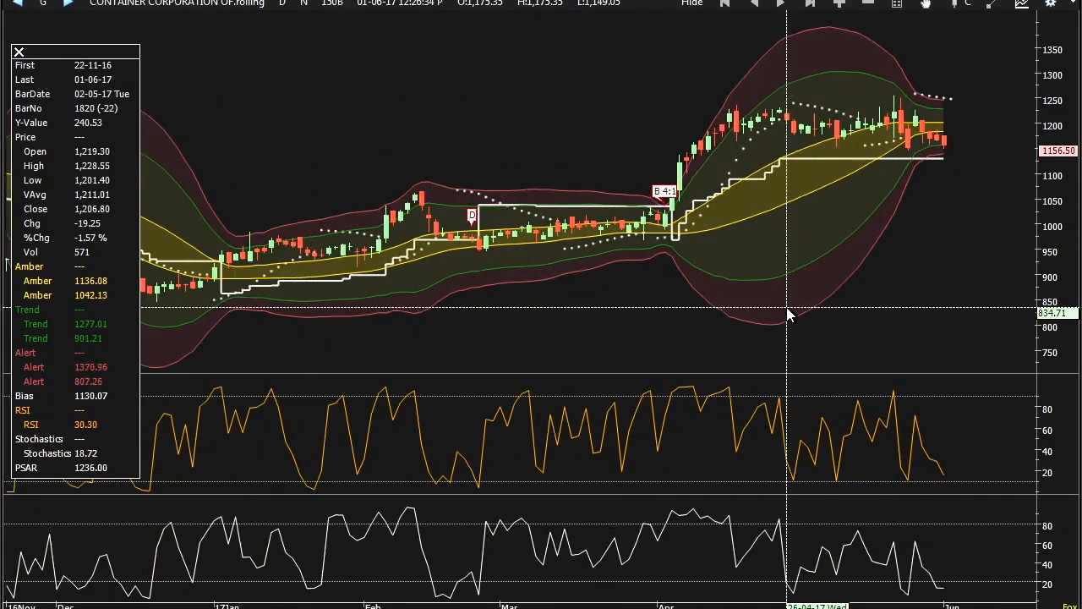
pyautogui.moveTo(947, 149)
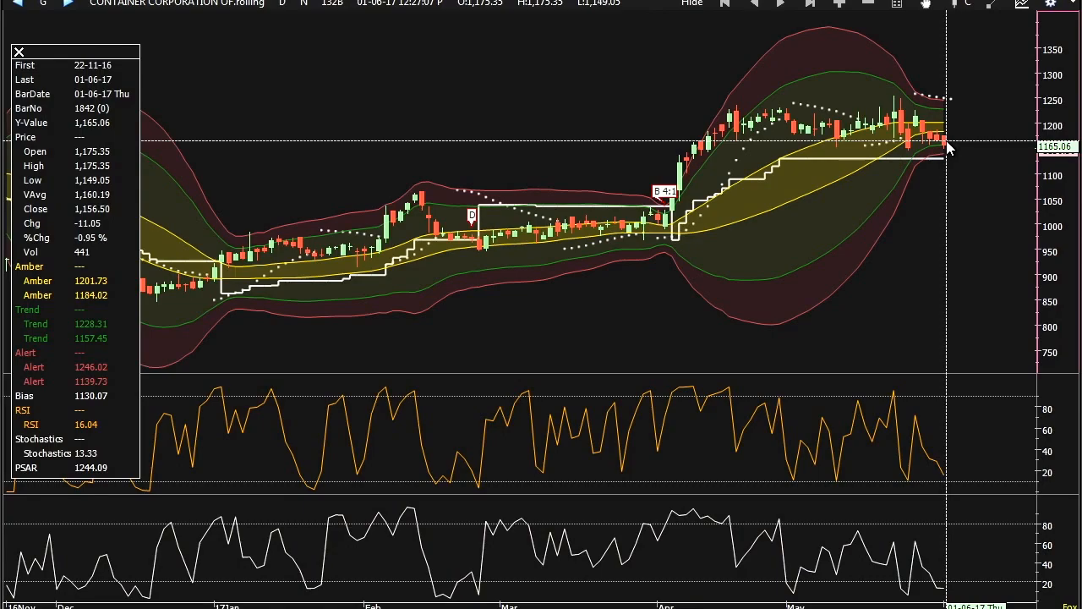
pyautogui.moveTo(949, 166)
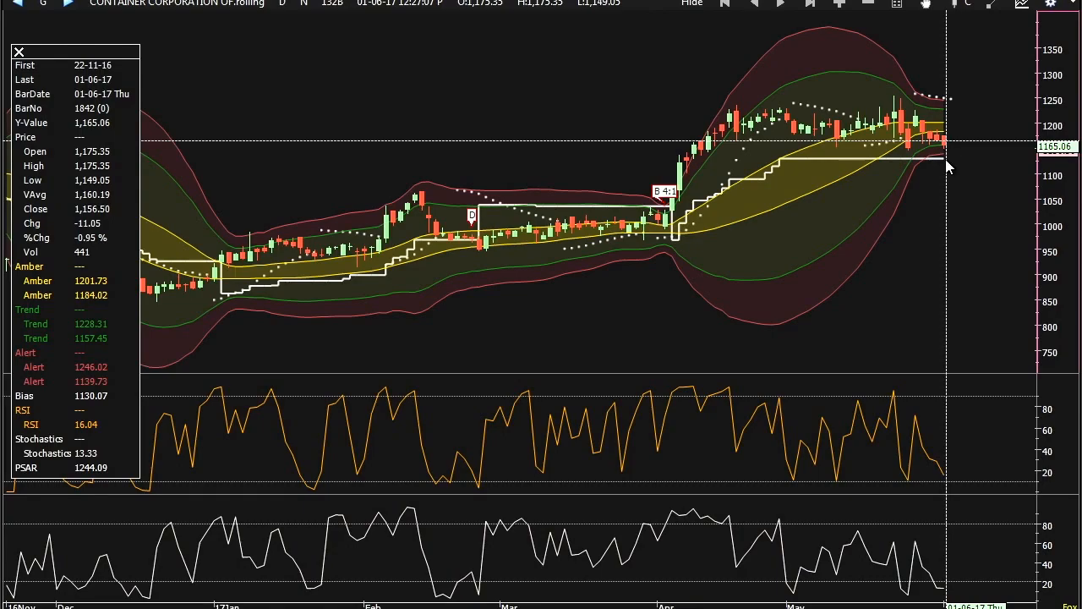
pyautogui.moveTo(947, 159)
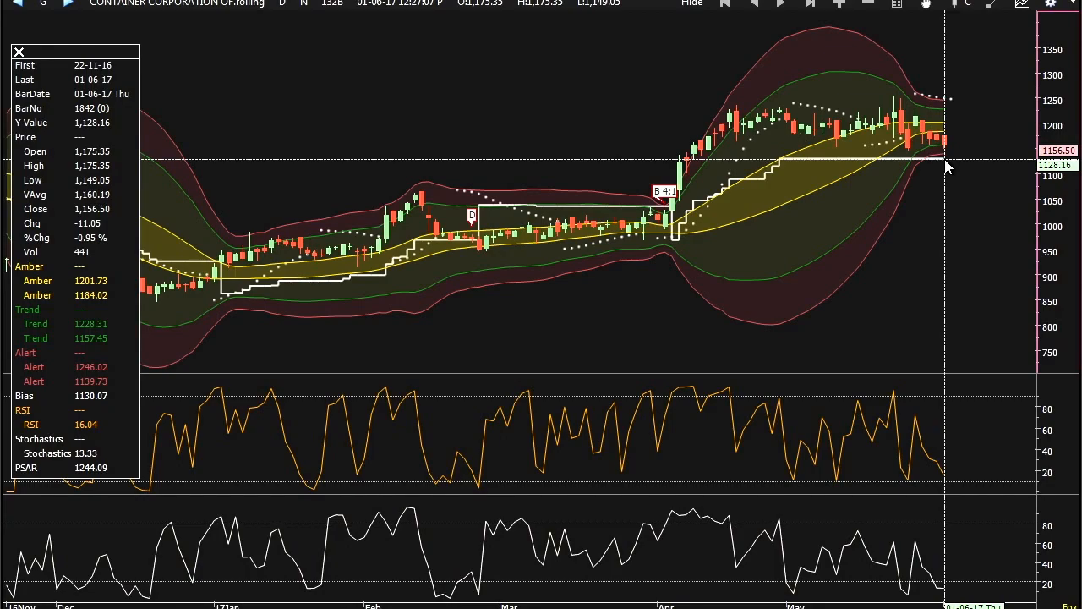
pyautogui.moveTo(571, 189)
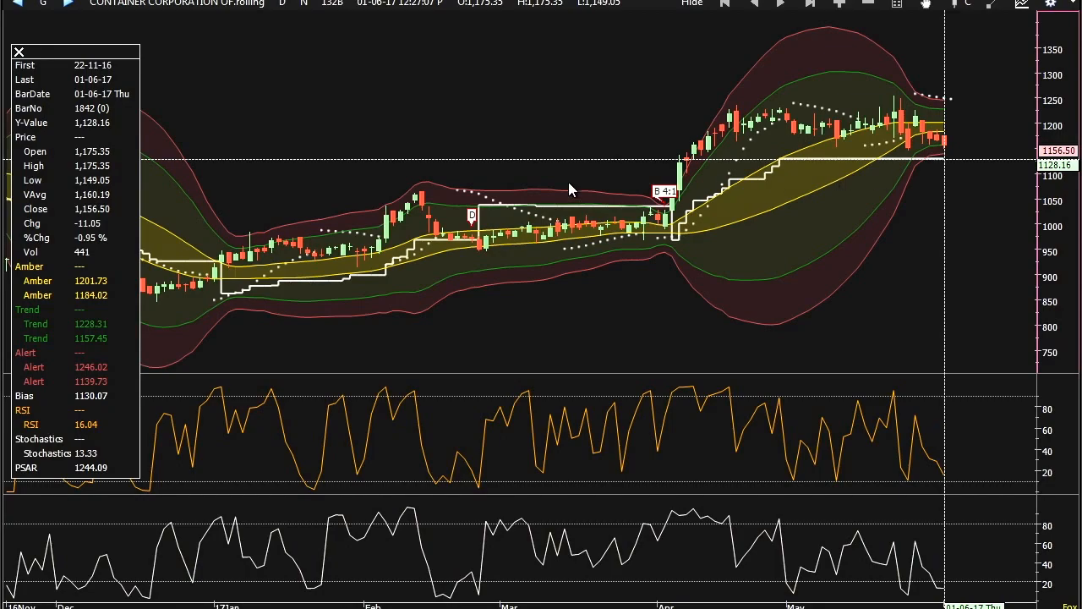
pyautogui.moveTo(226, 119)
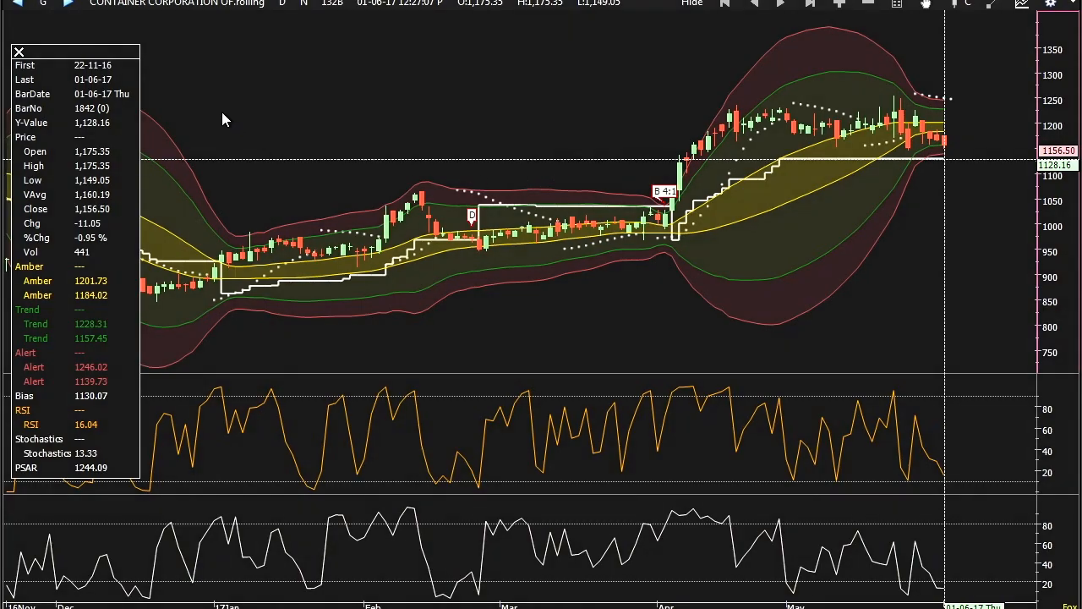
pyautogui.click(283, 5)
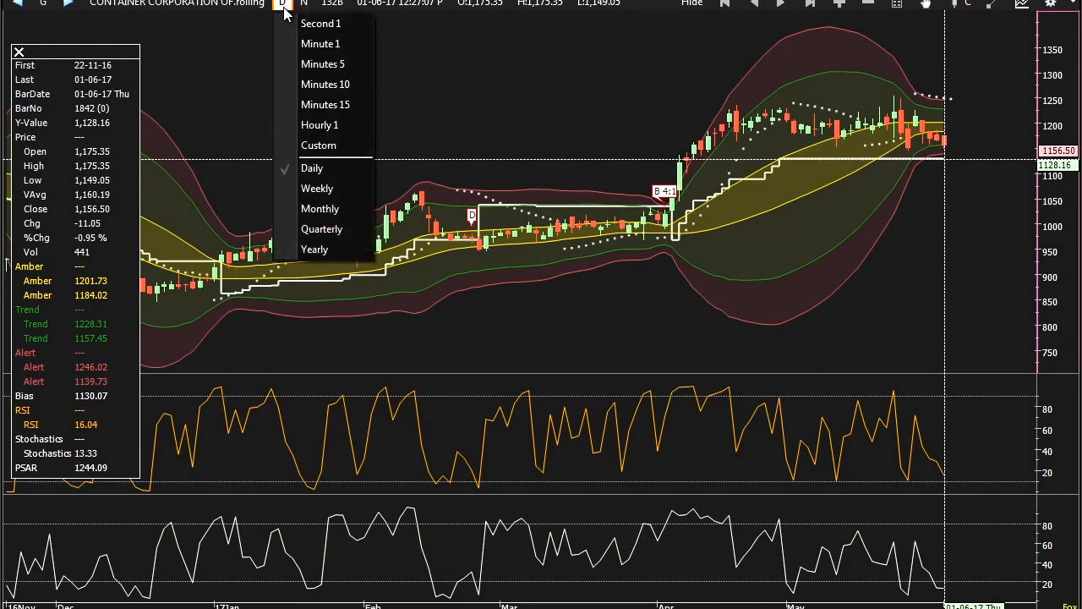
pyautogui.moveTo(323, 167)
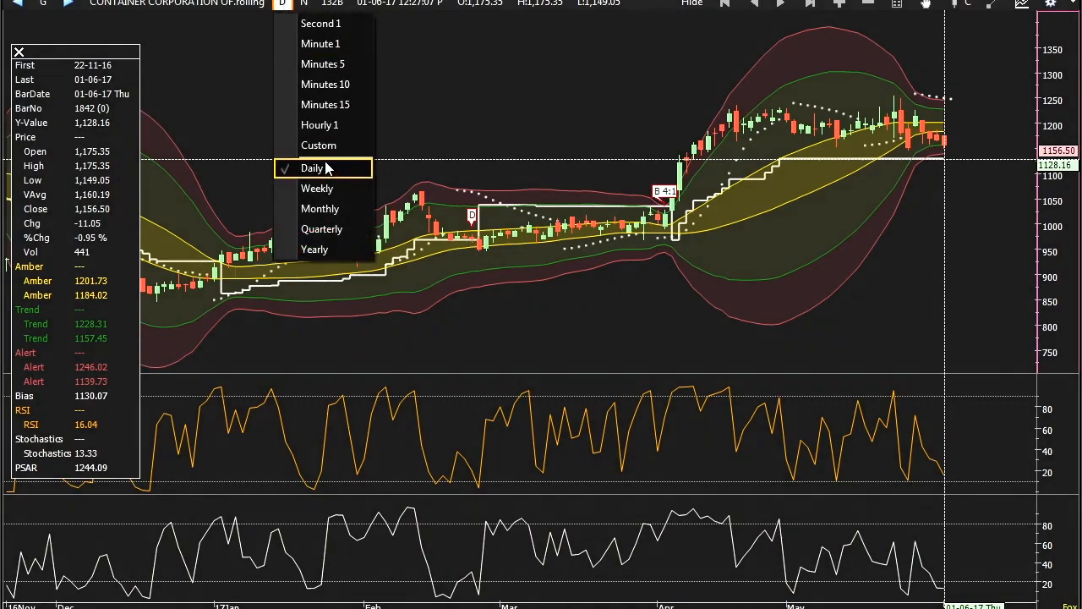
pyautogui.click(311, 168)
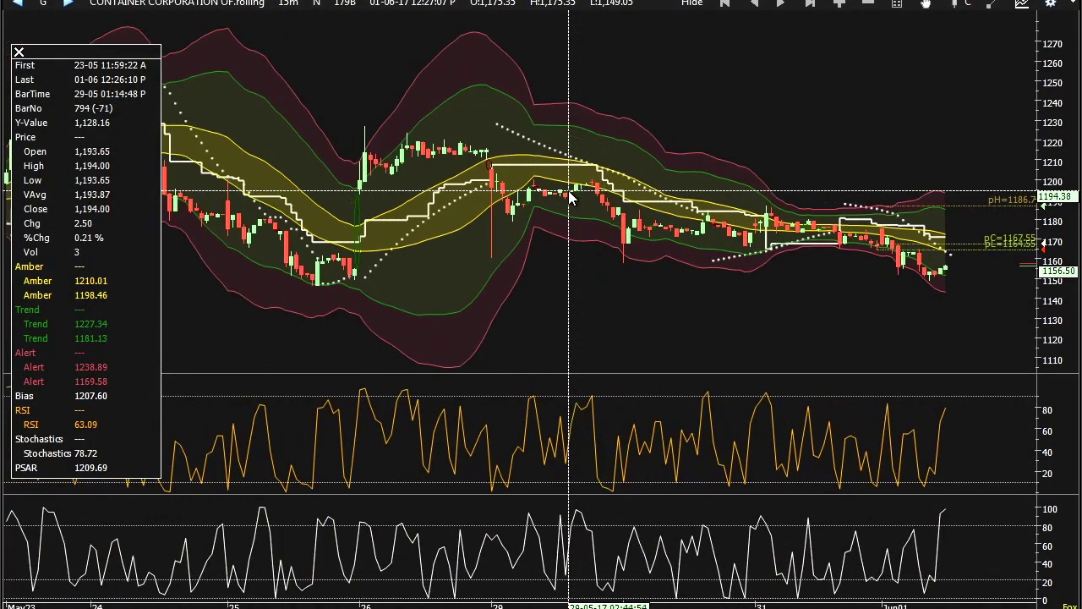
pyautogui.moveTo(924, 303)
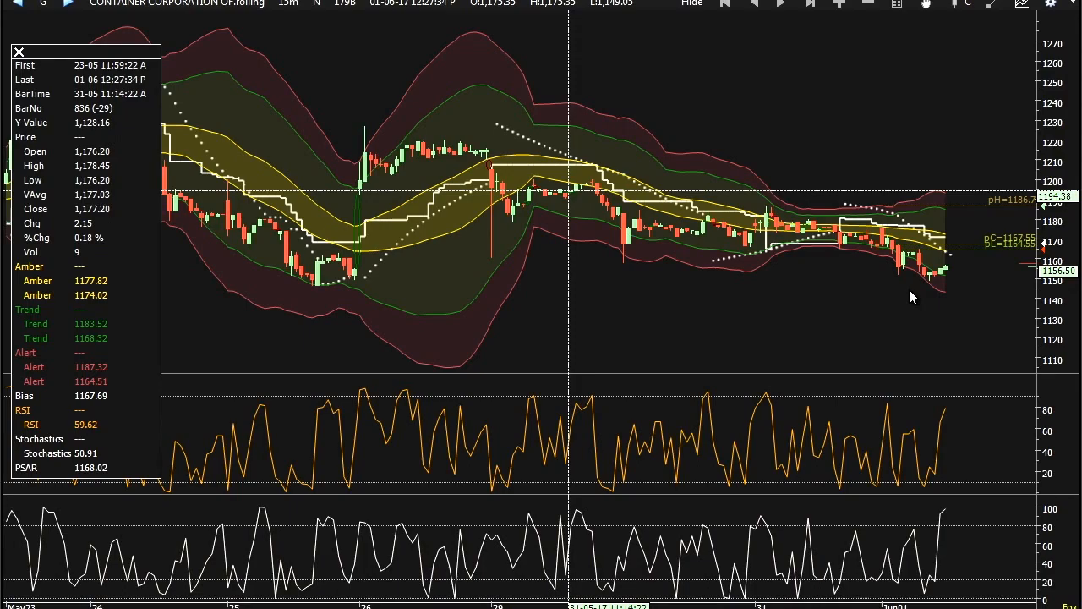
pyautogui.moveTo(842, 250)
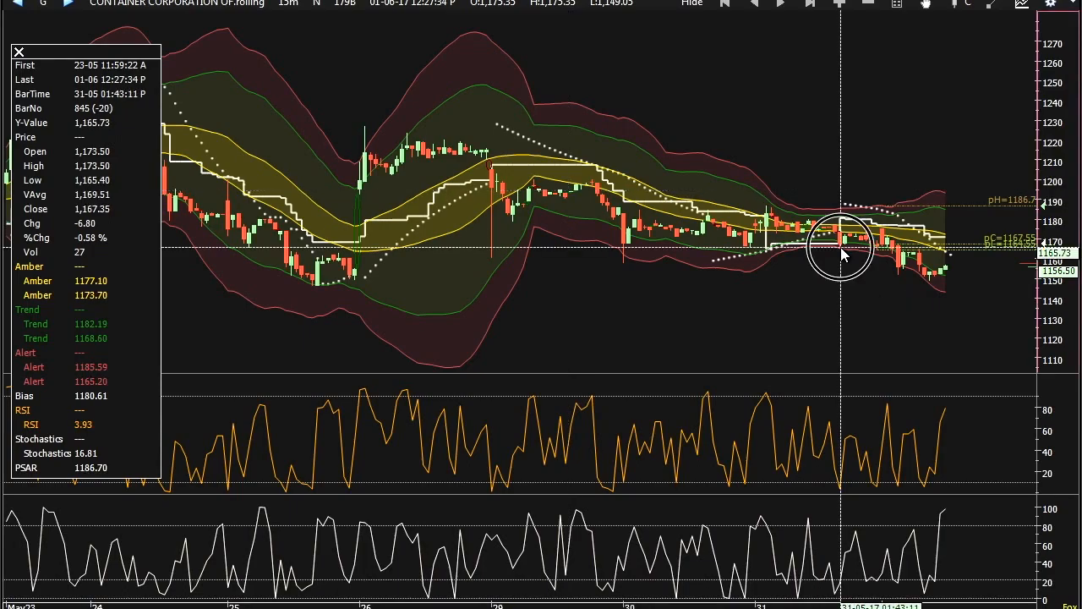
pyautogui.moveTo(842, 250)
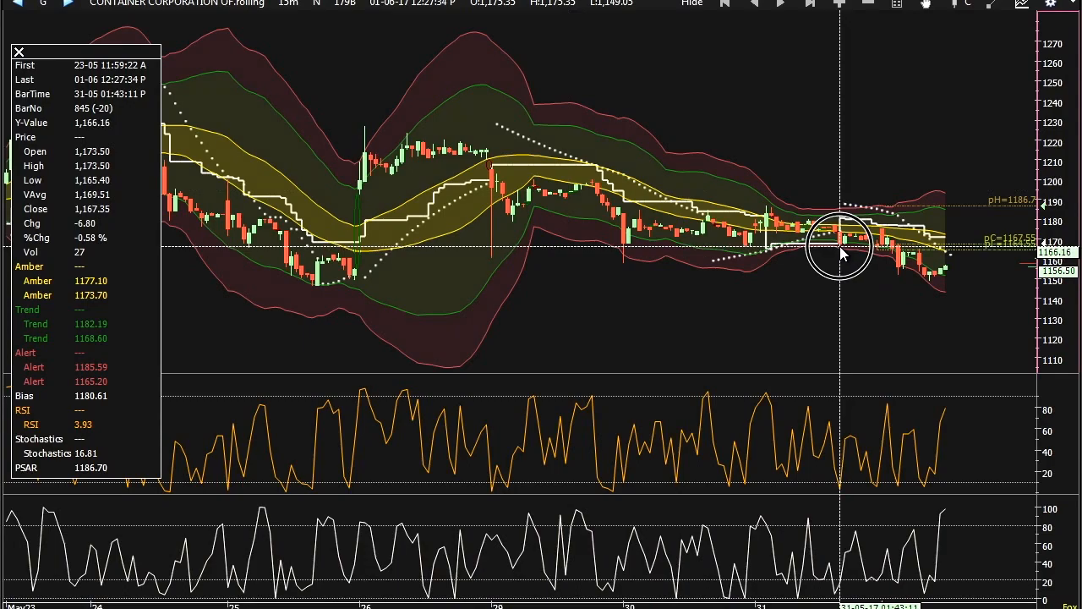
pyautogui.moveTo(866, 250)
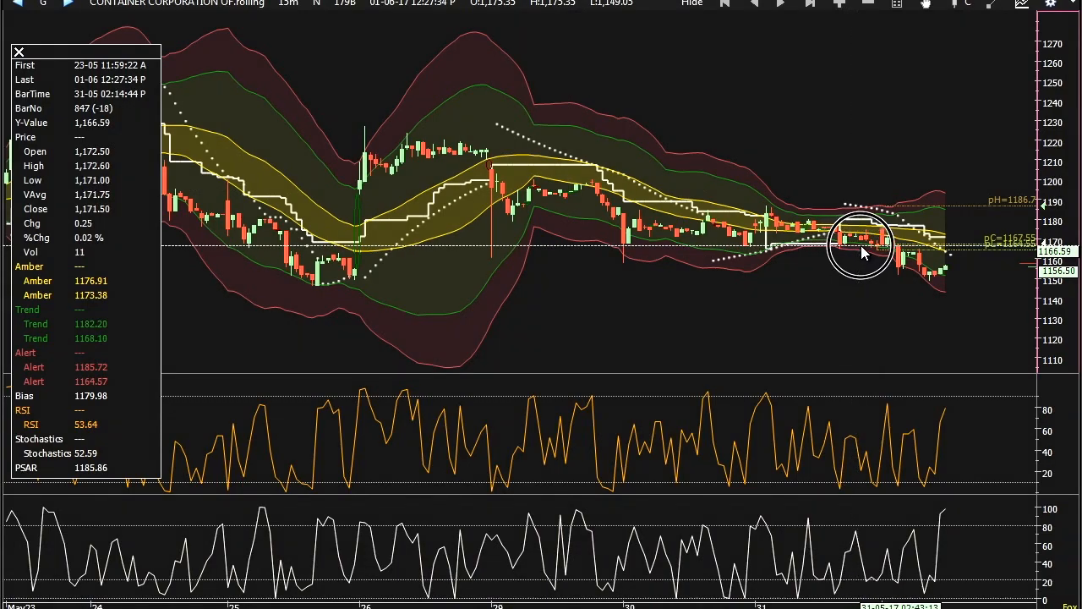
pyautogui.moveTo(880, 245)
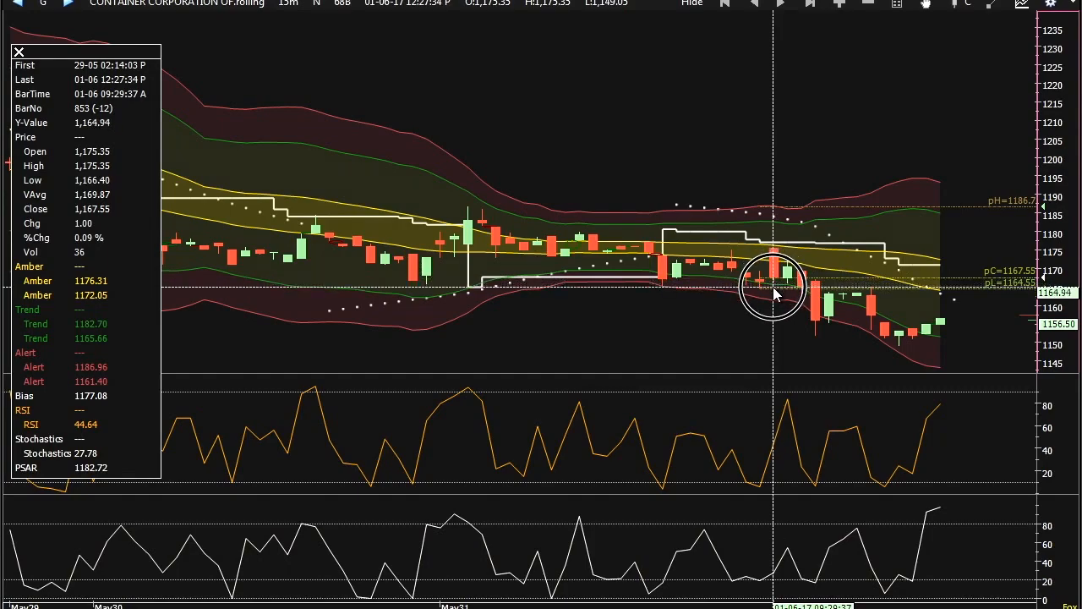
pyautogui.moveTo(724, 301)
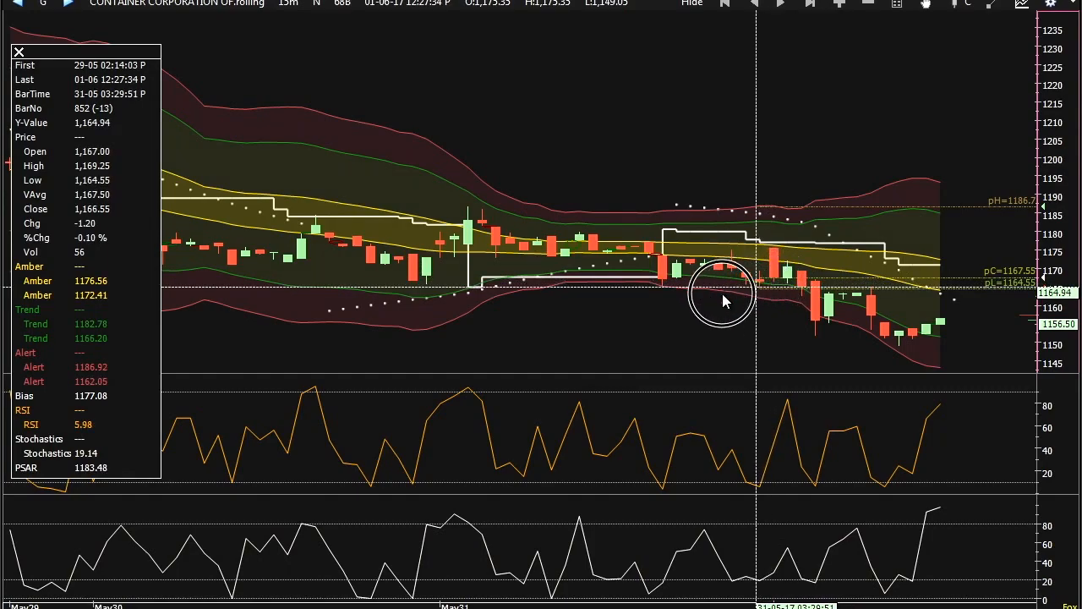
pyautogui.moveTo(465, 291)
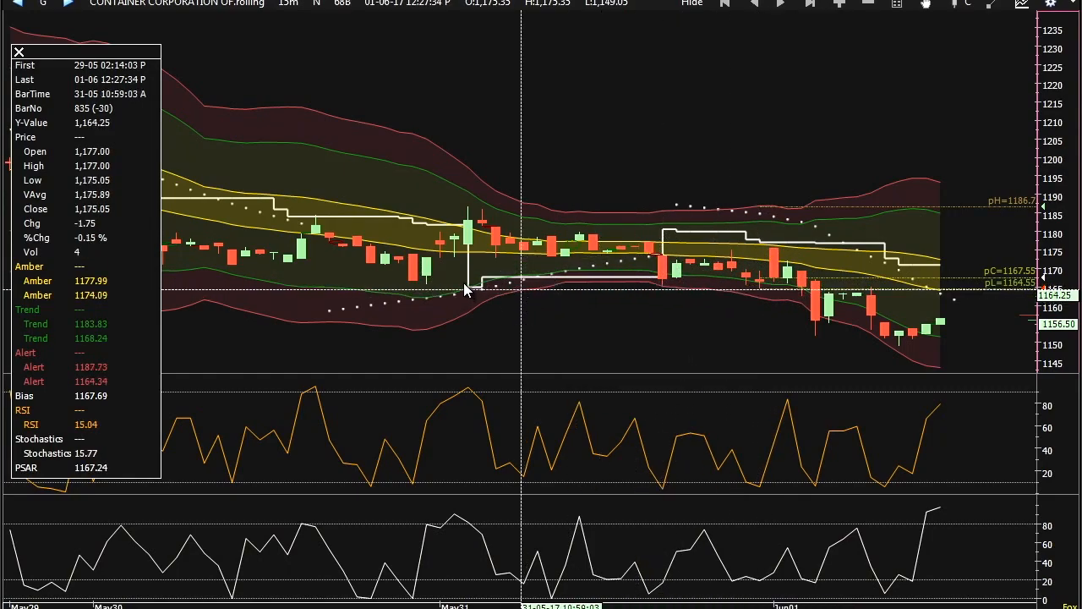
pyautogui.moveTo(663, 294)
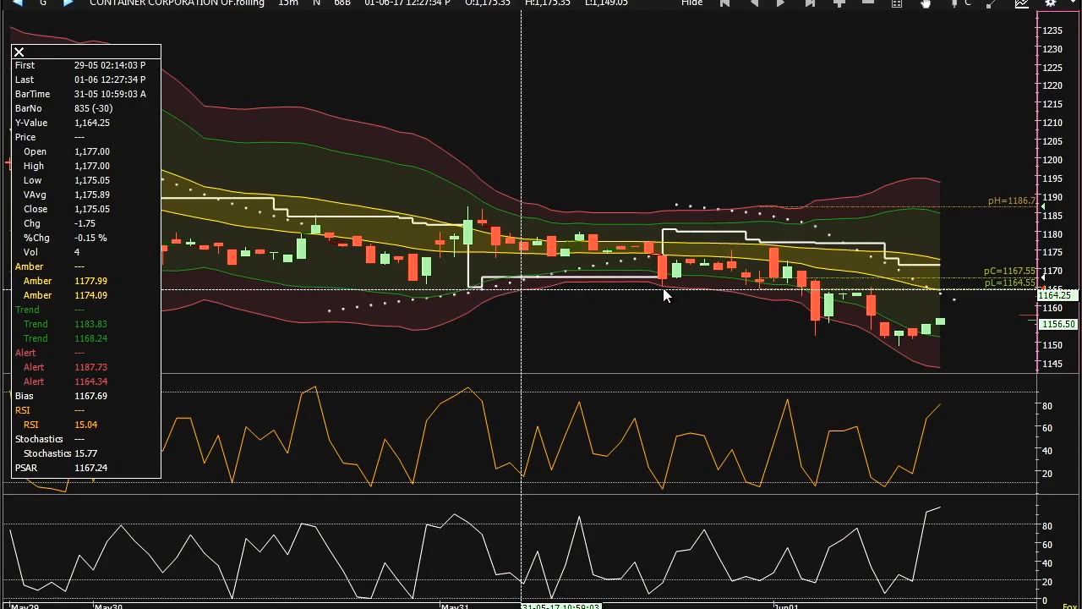
pyautogui.moveTo(785, 295)
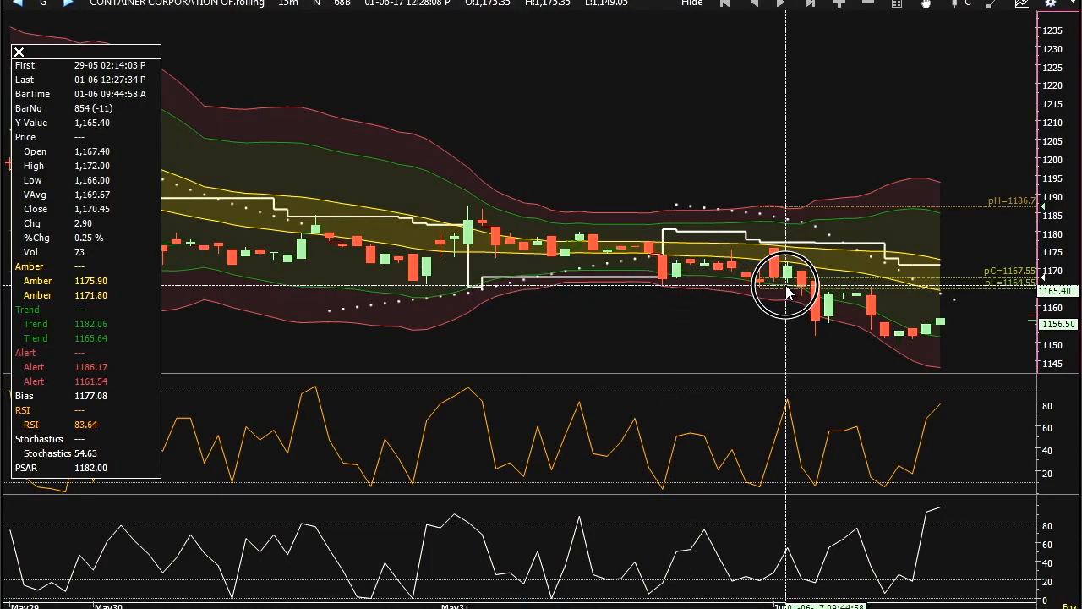
pyautogui.moveTo(863, 294)
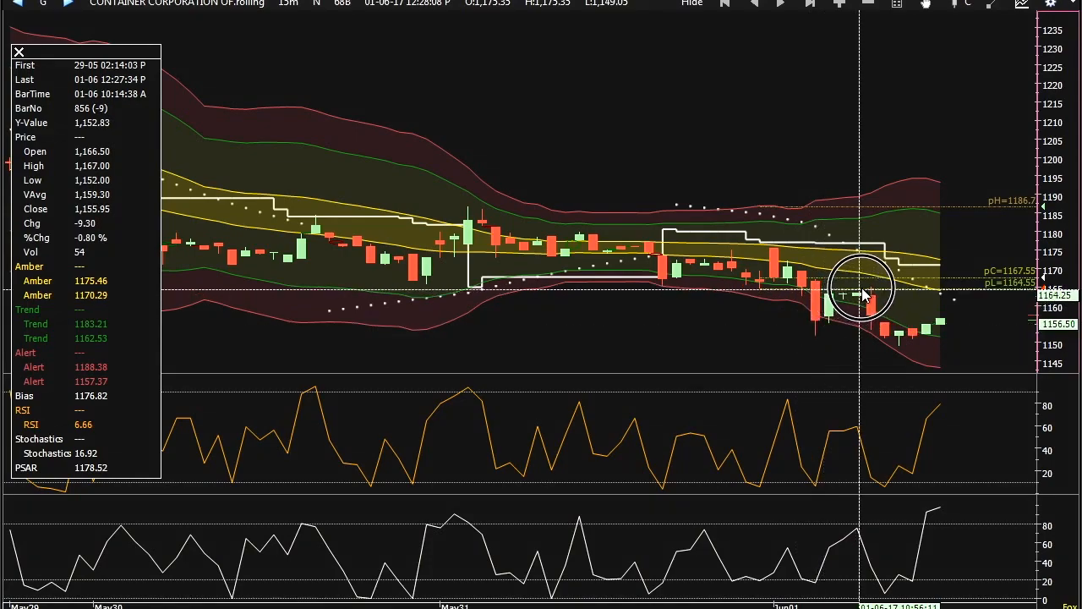
pyautogui.moveTo(943, 332)
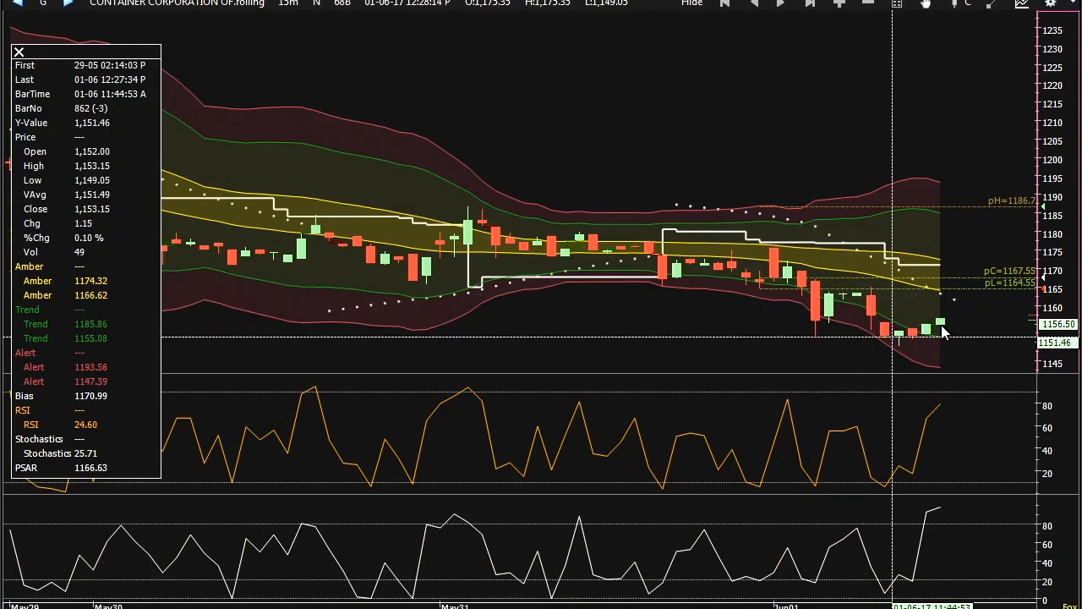
pyautogui.moveTo(888, 370)
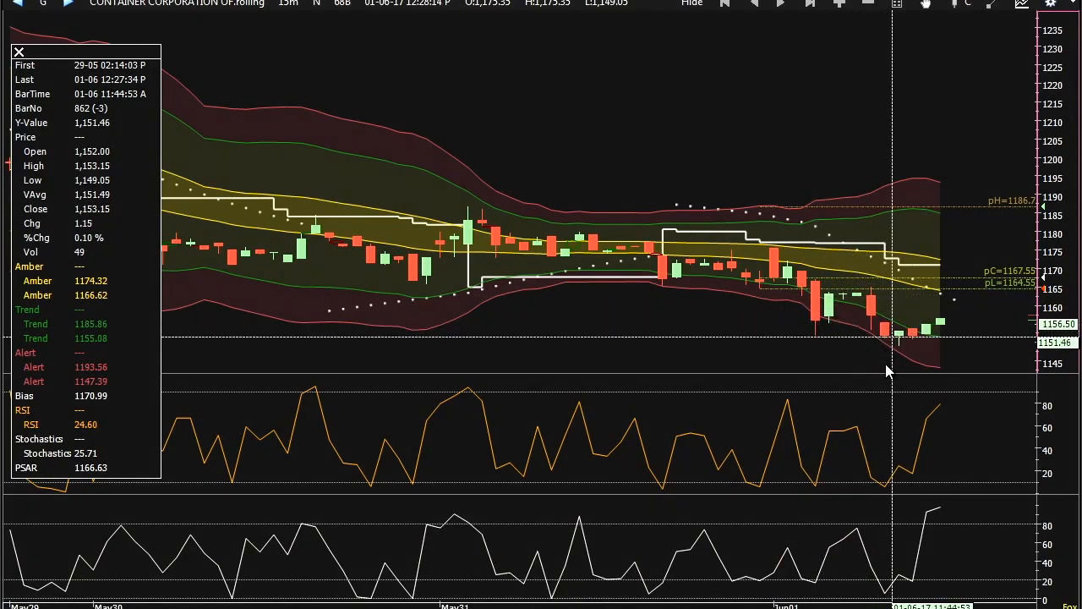
pyautogui.moveTo(808, 322)
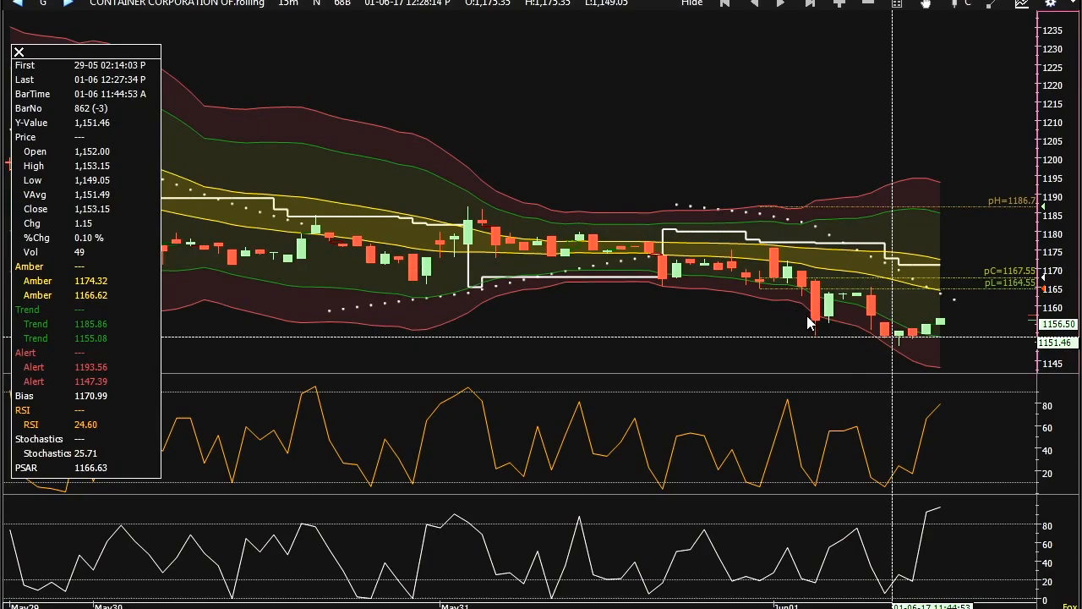
pyautogui.moveTo(842, 340)
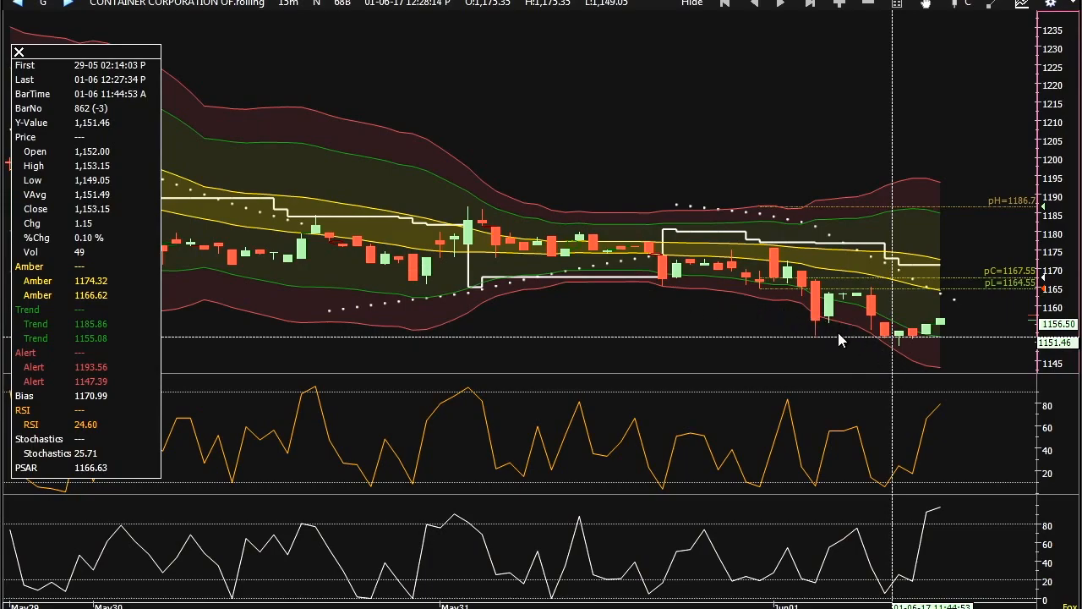
pyautogui.moveTo(819, 335)
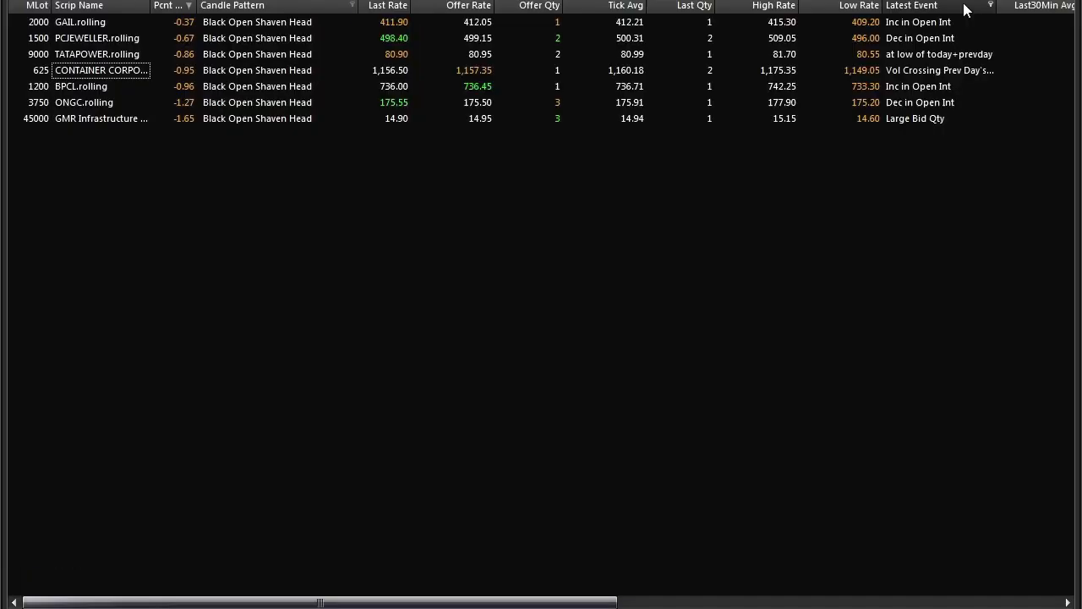
# Filter the Candle Pattern column to White Open Shaven Bottom stocks.
pyautogui.click(352, 5)
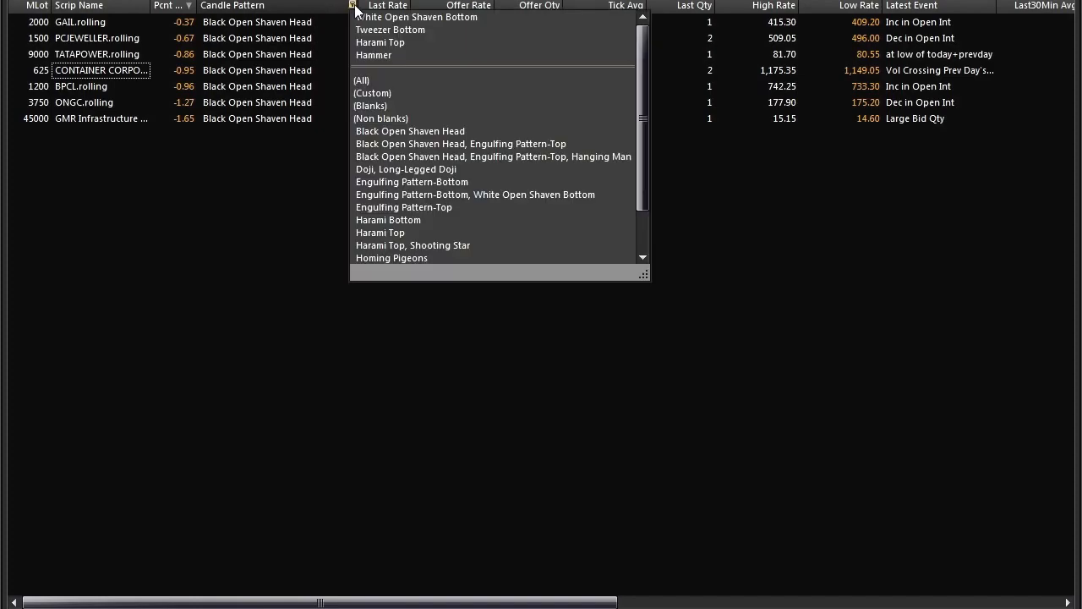
pyautogui.moveTo(427, 132)
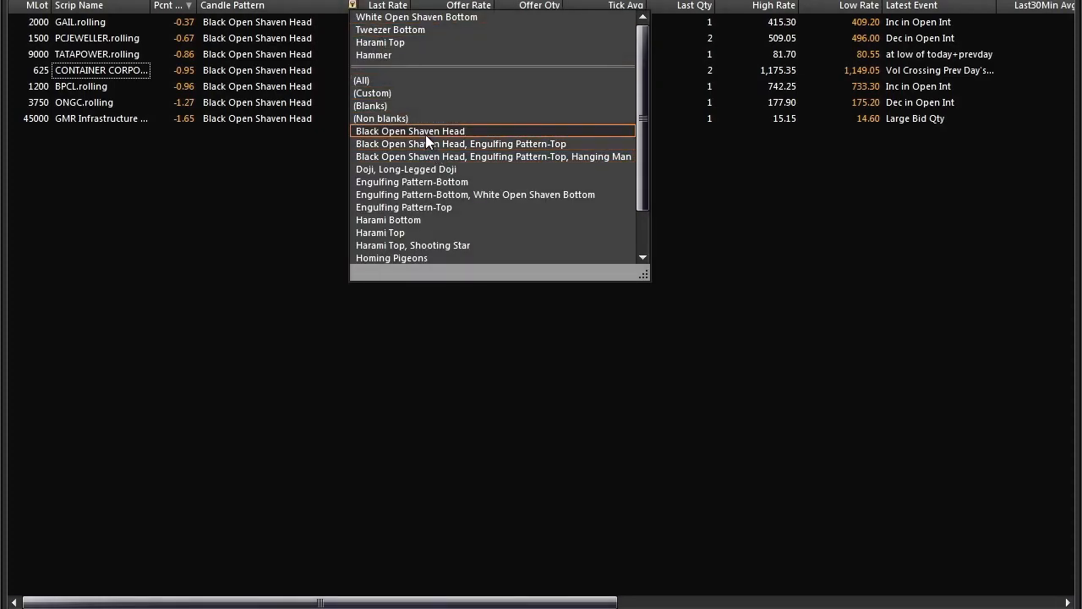
pyautogui.scroll(-3)
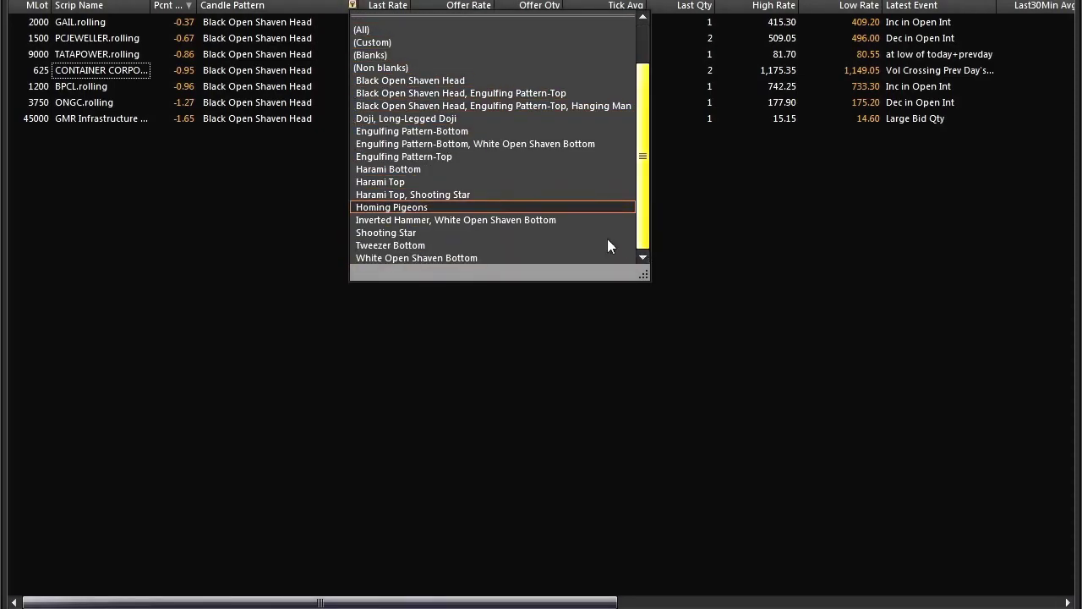
pyautogui.click(416, 257)
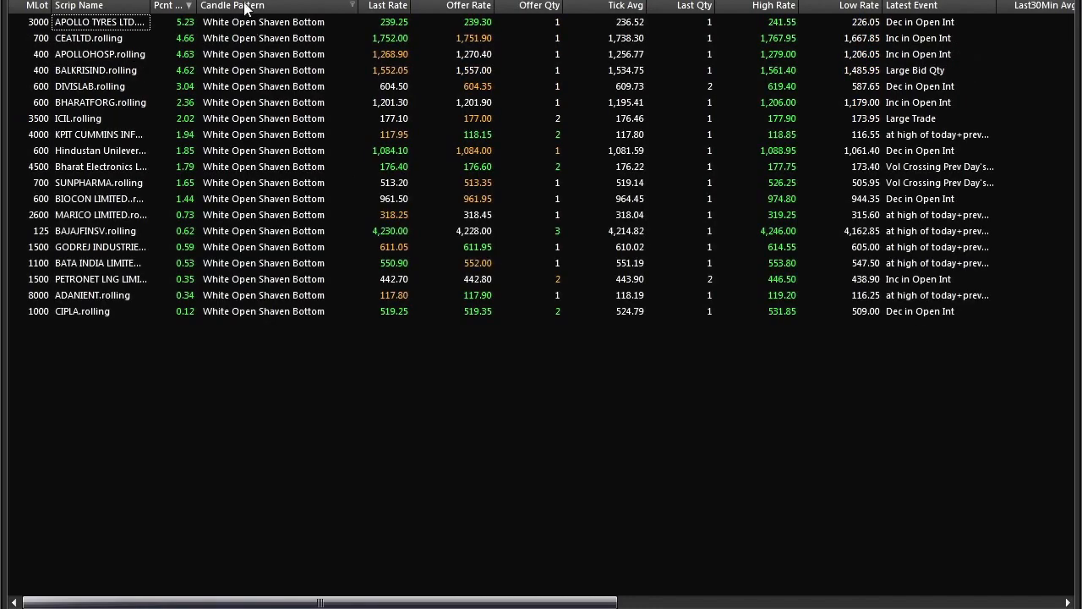
# Sort the Pcnt column descending so the biggest gainers list first.
pyautogui.click(167, 7)
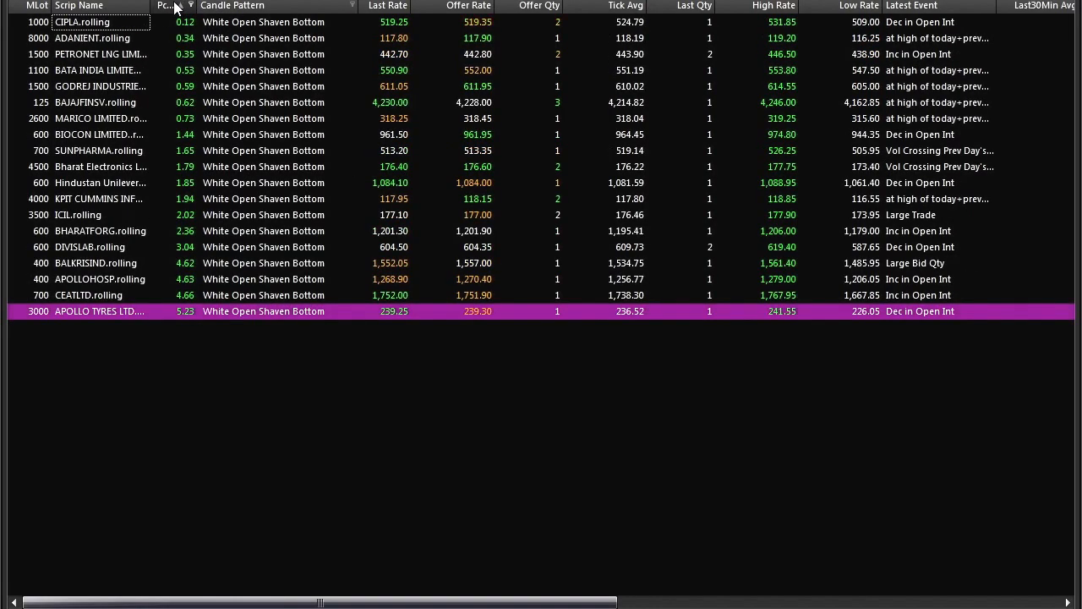
pyautogui.click(167, 7)
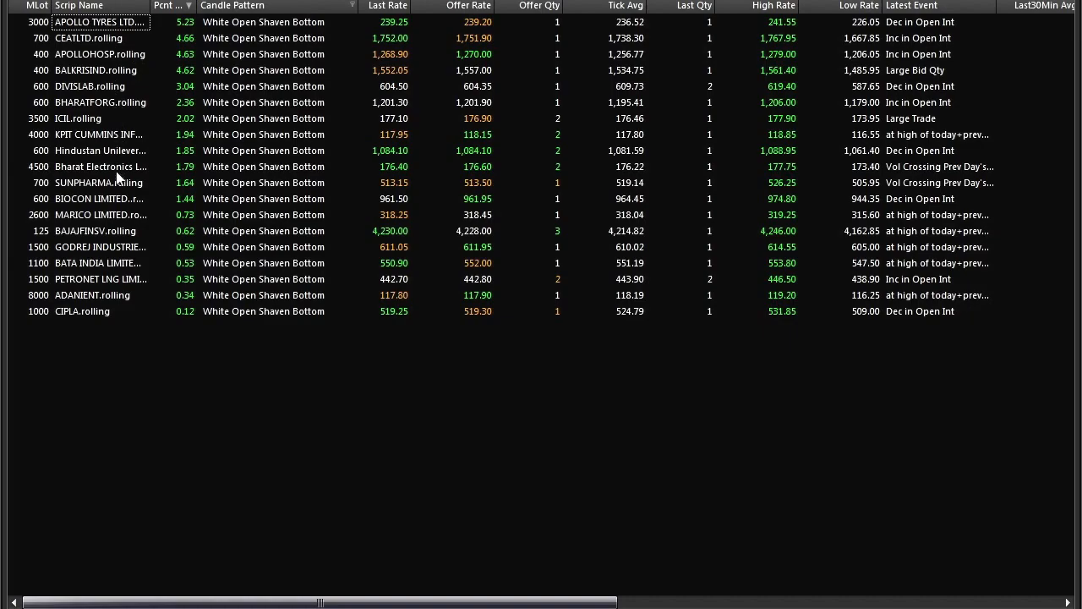
pyautogui.moveTo(139, 229)
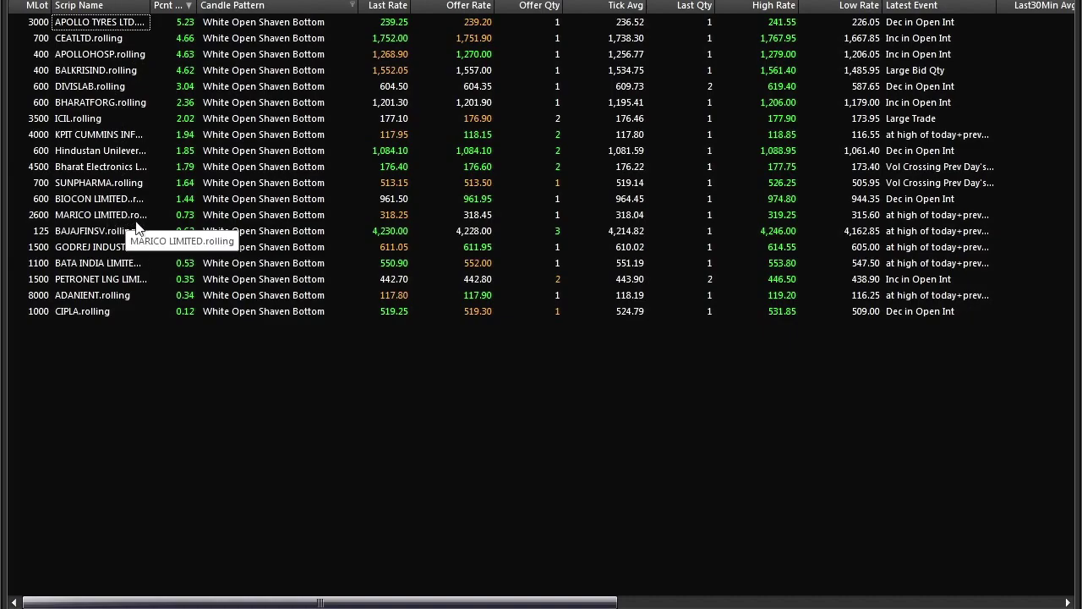
pyautogui.moveTo(115, 279)
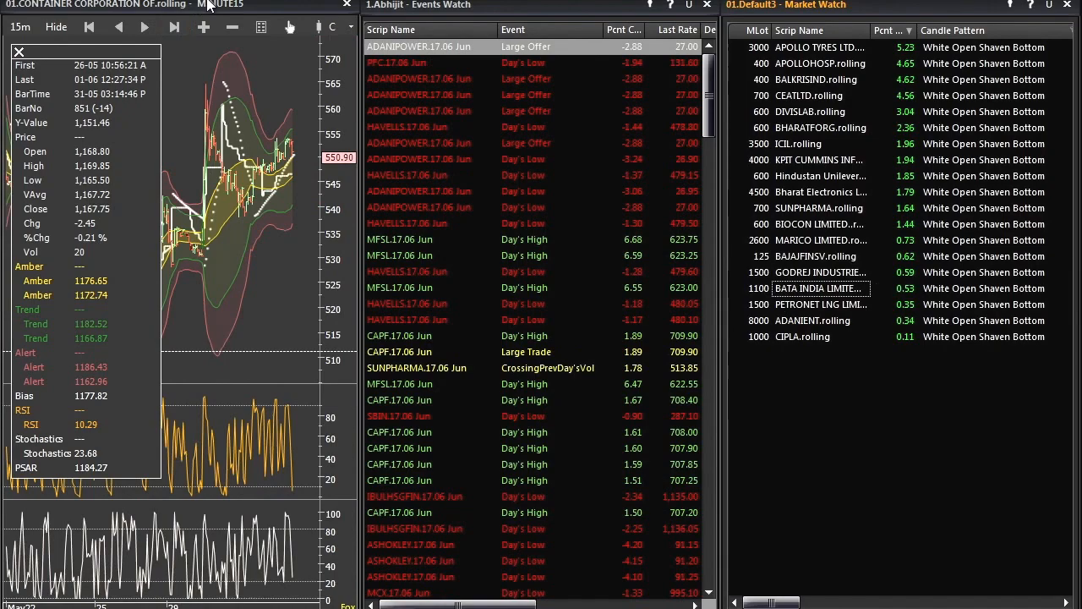
# Show Bata India's candlestick chart on the Daily timeframe.
pyautogui.click(240, 3)
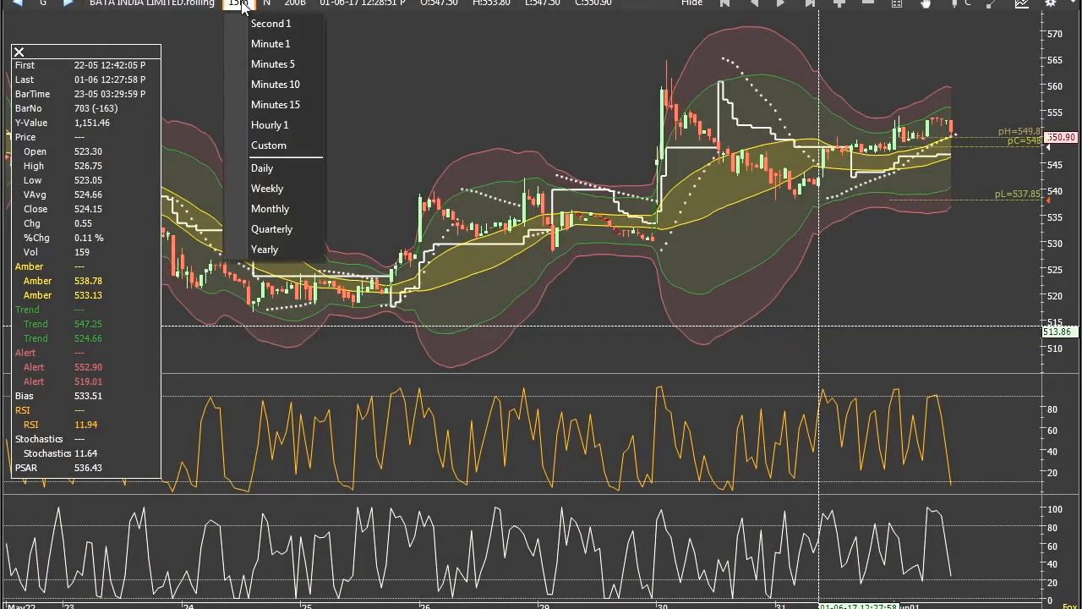
pyautogui.click(262, 167)
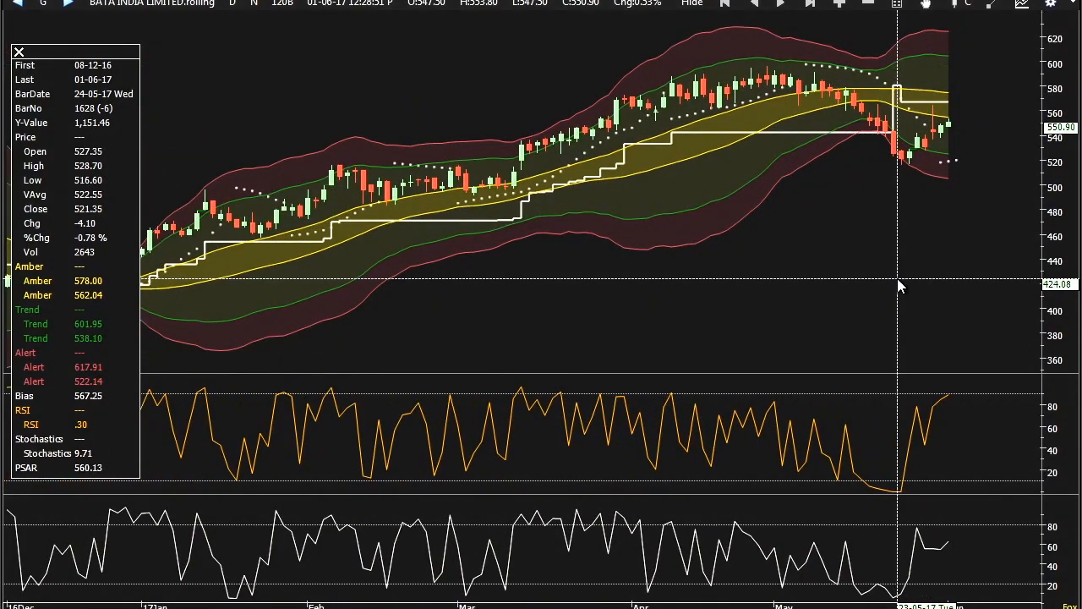
pyautogui.moveTo(954, 135)
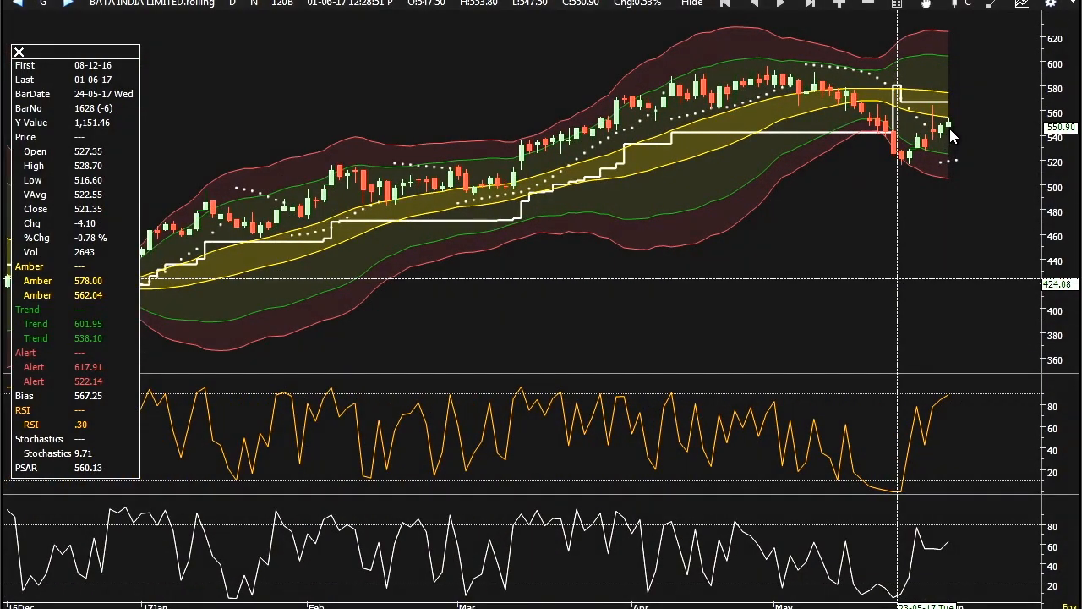
pyautogui.moveTo(920, 169)
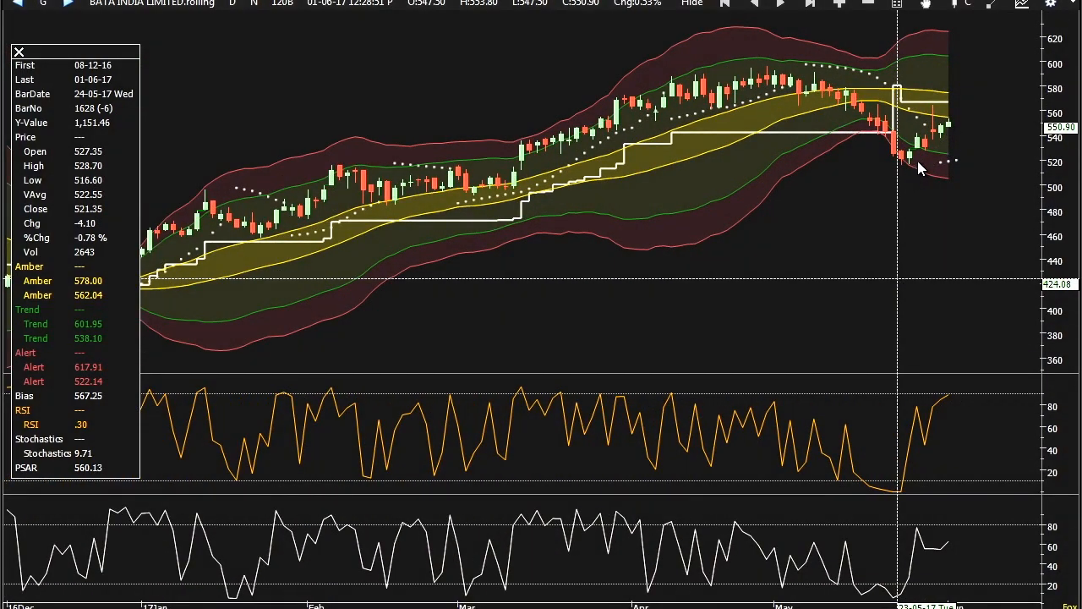
pyautogui.moveTo(900, 96)
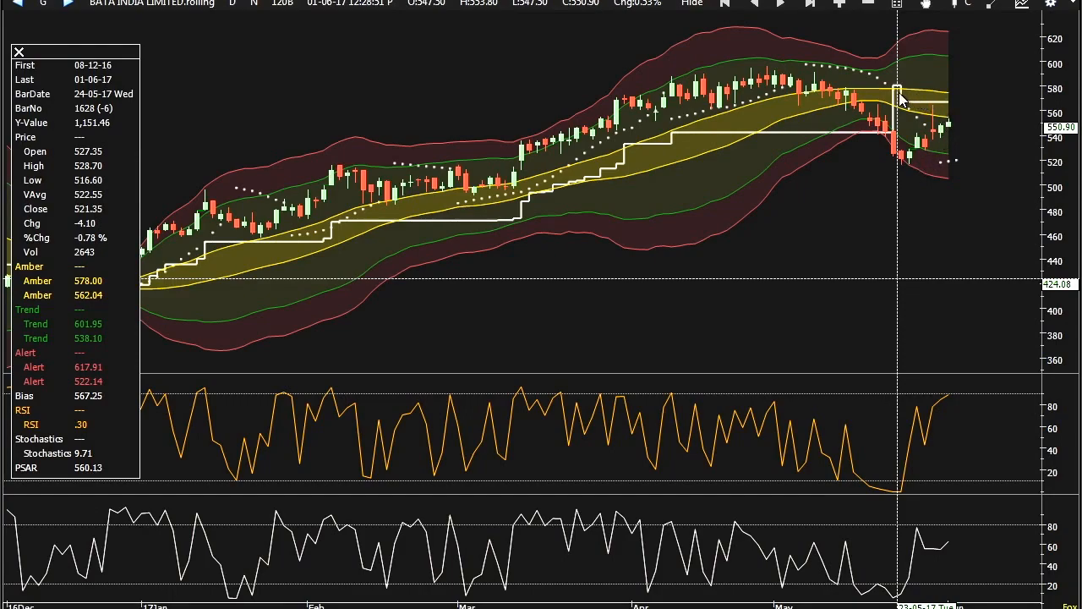
pyautogui.moveTo(945, 129)
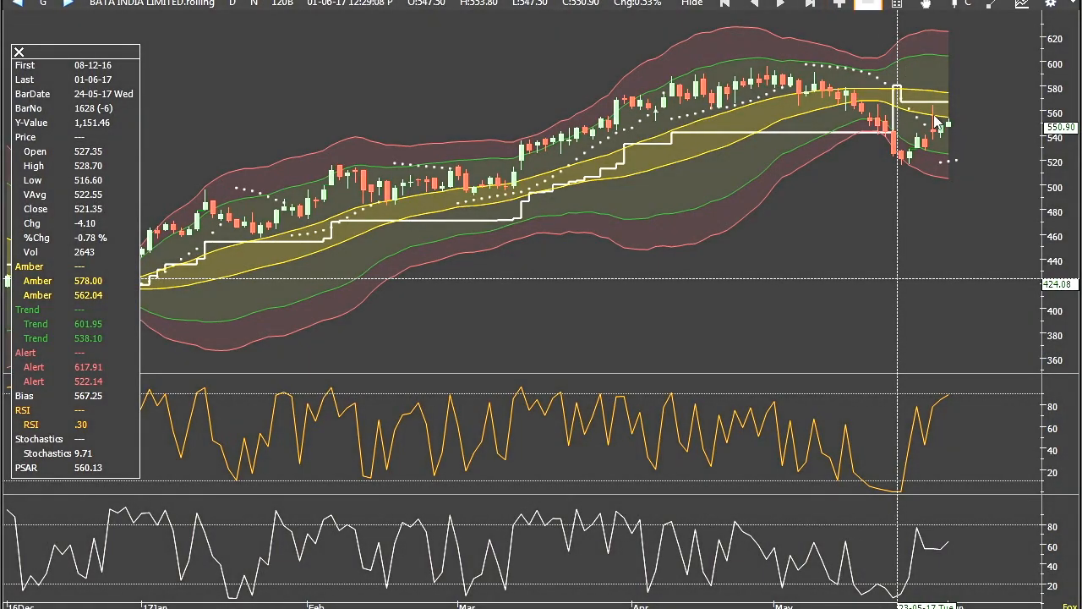
pyautogui.moveTo(905, 96)
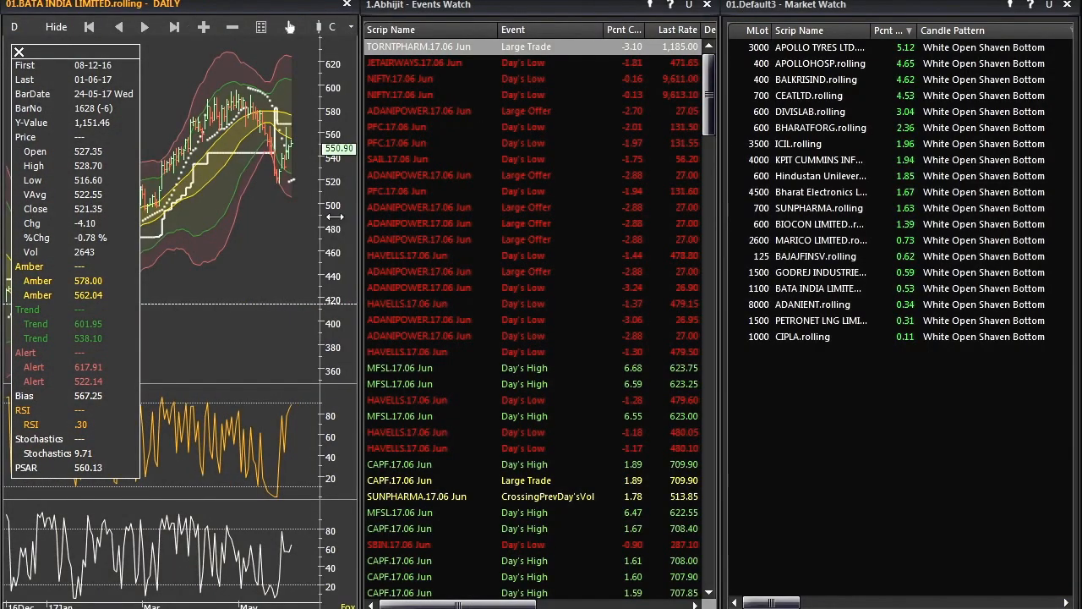
# Load the Godrej Industries chart from the Market Watch list.
pyautogui.scroll(3)
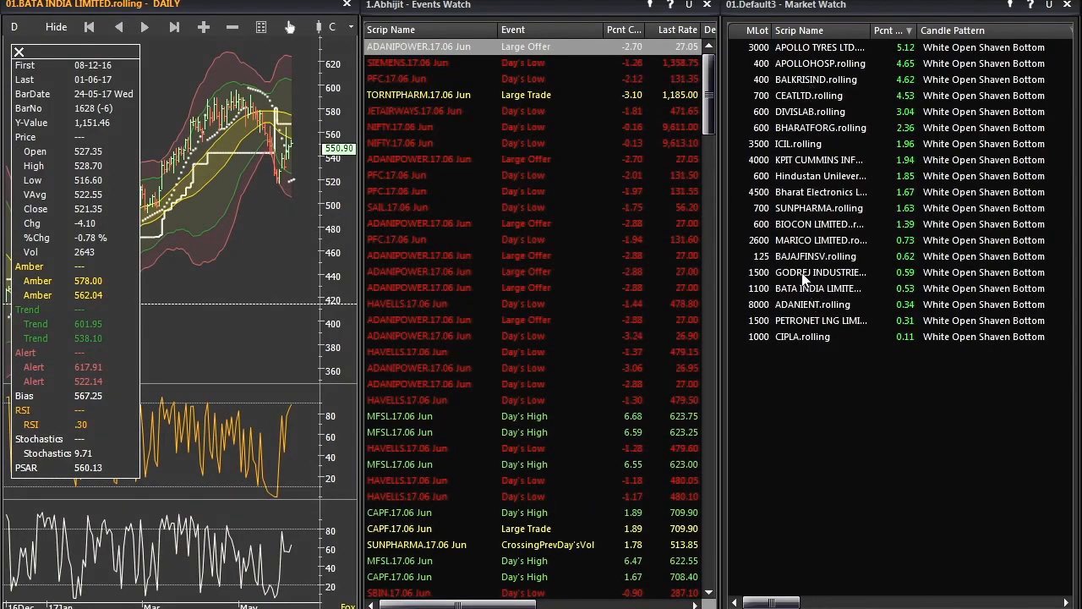
pyautogui.click(820, 271)
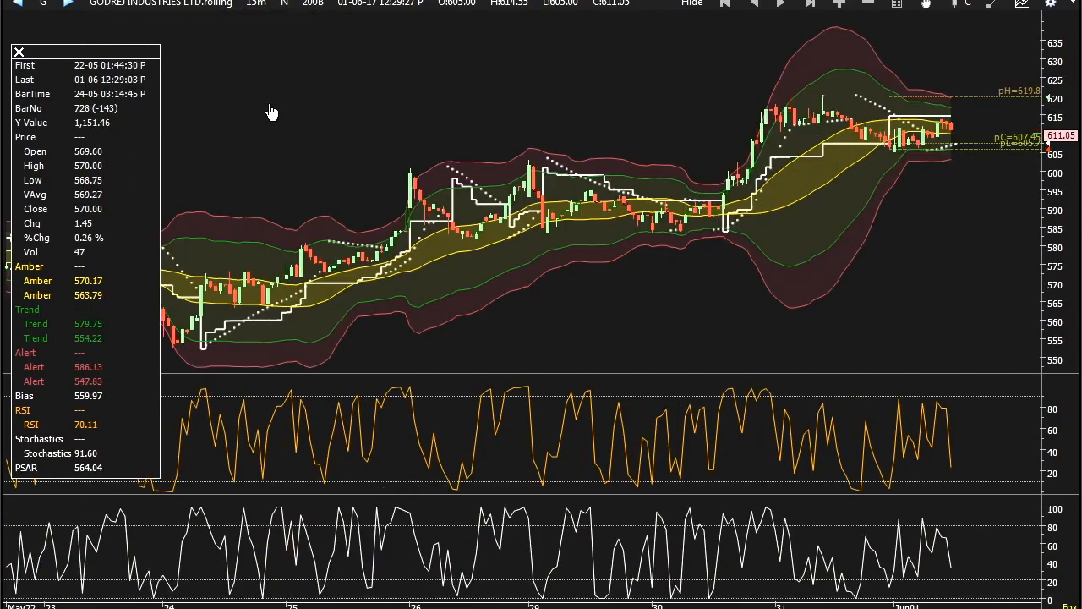
pyautogui.moveTo(748, 246)
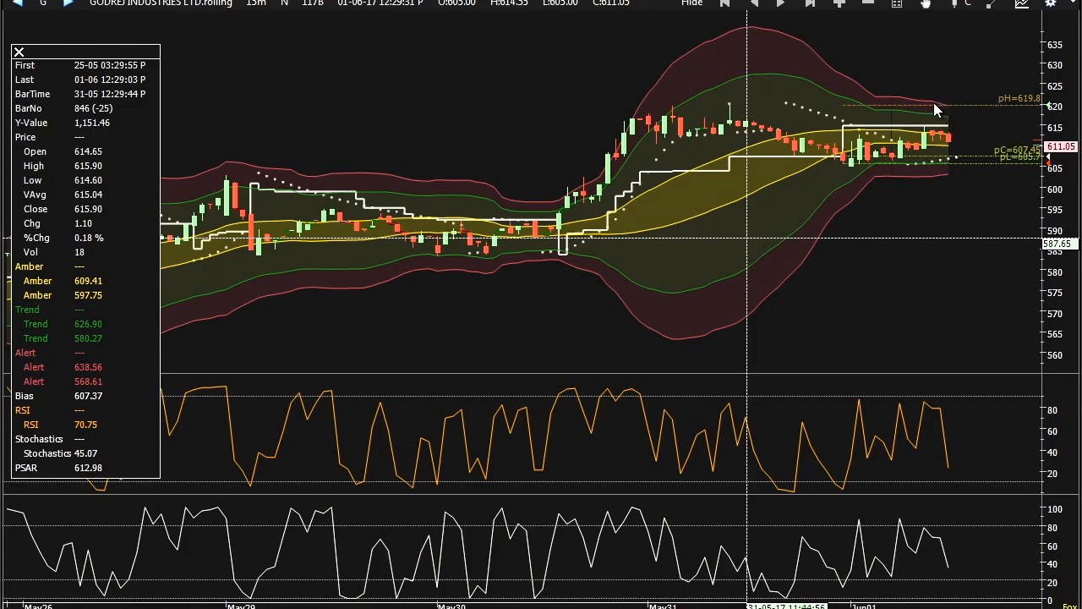
pyautogui.moveTo(922, 132)
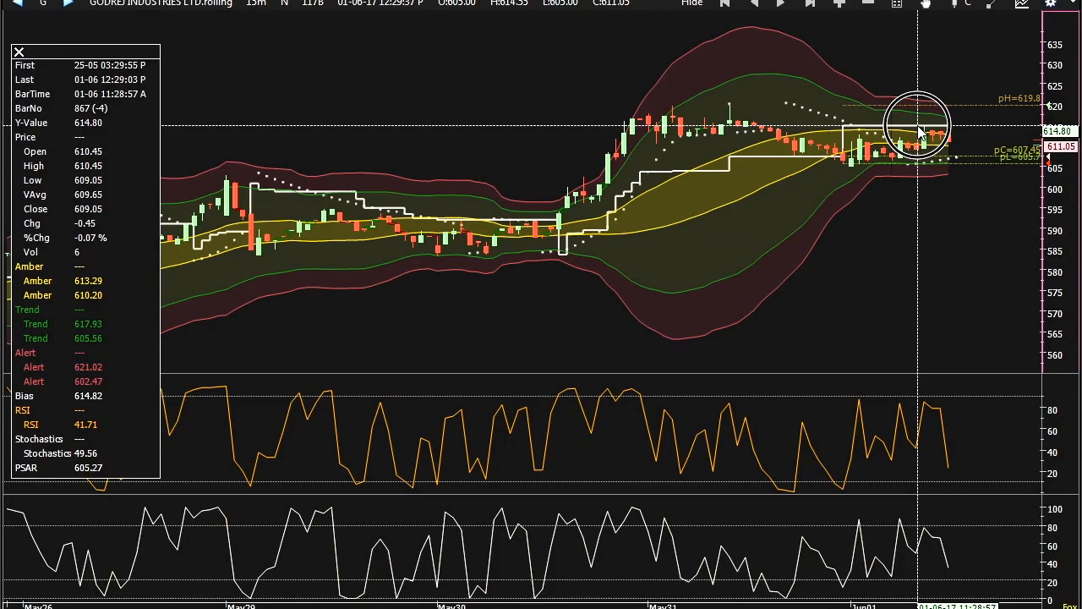
pyautogui.moveTo(845, 135)
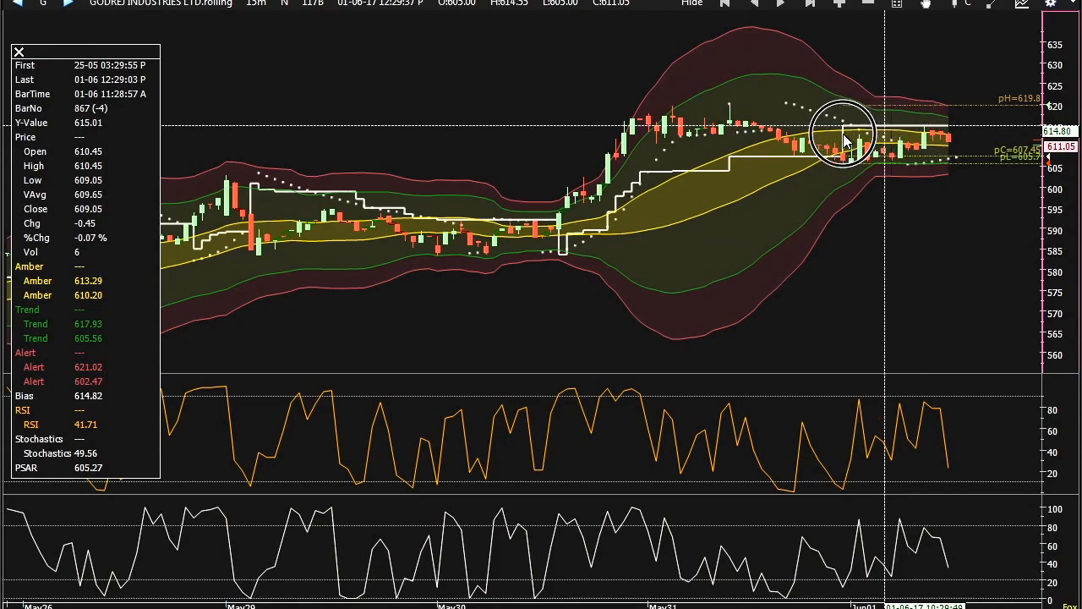
pyautogui.moveTo(847, 127)
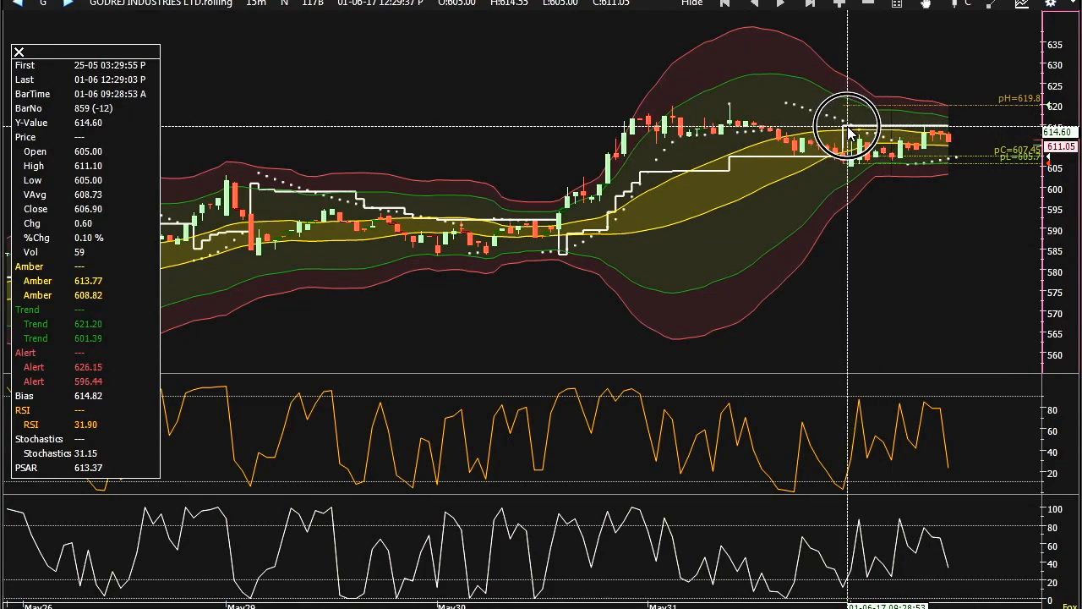
pyautogui.moveTo(853, 131)
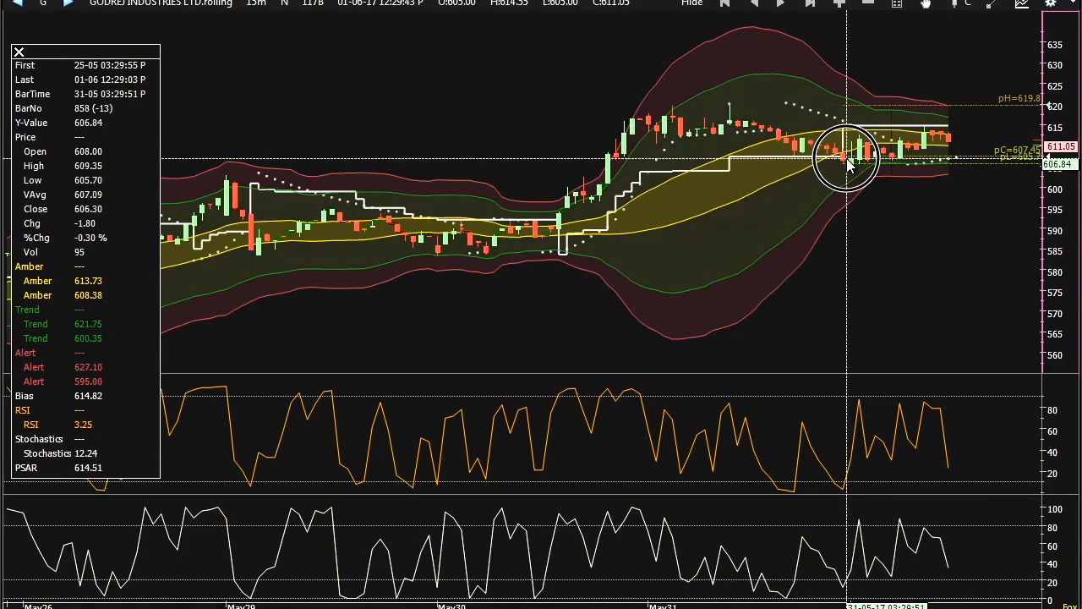
pyautogui.moveTo(850, 166)
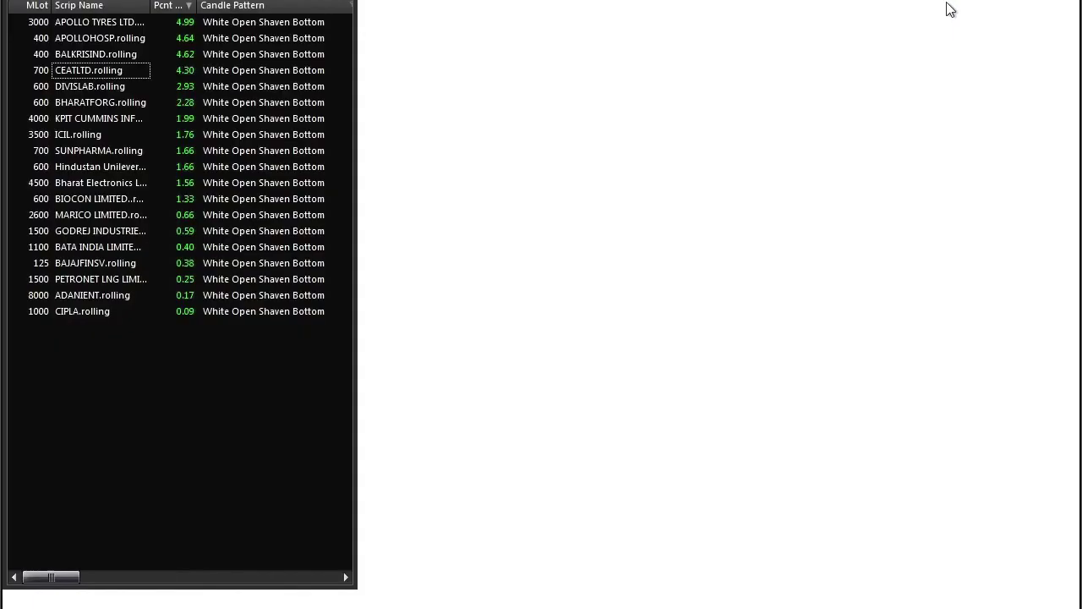
# Expand the Market Watch and reveal the Candle Pattern filter list.
pyautogui.click(350, 6)
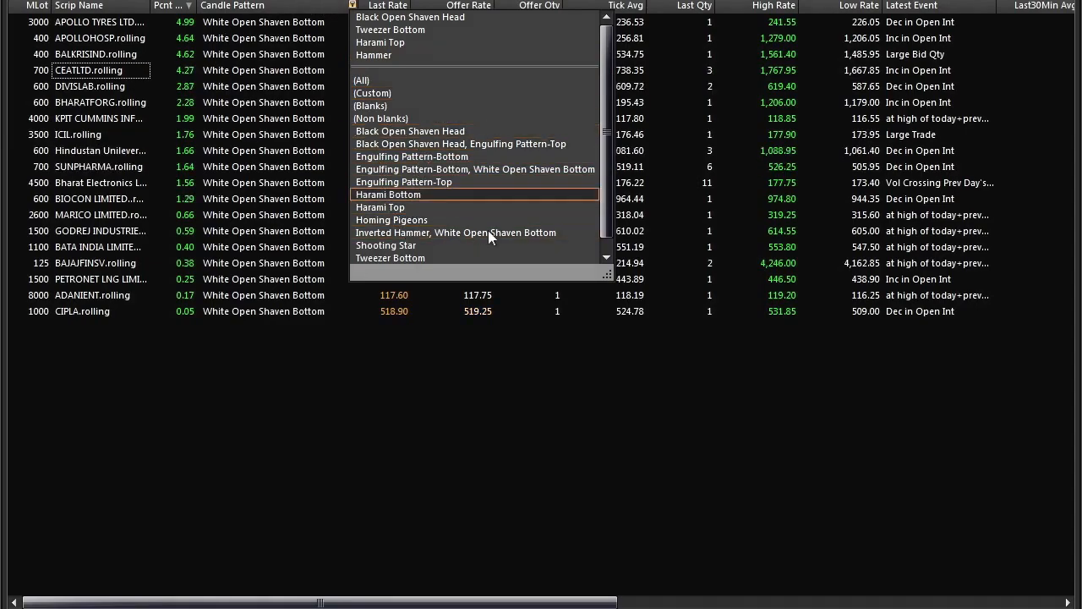
pyautogui.moveTo(504, 156)
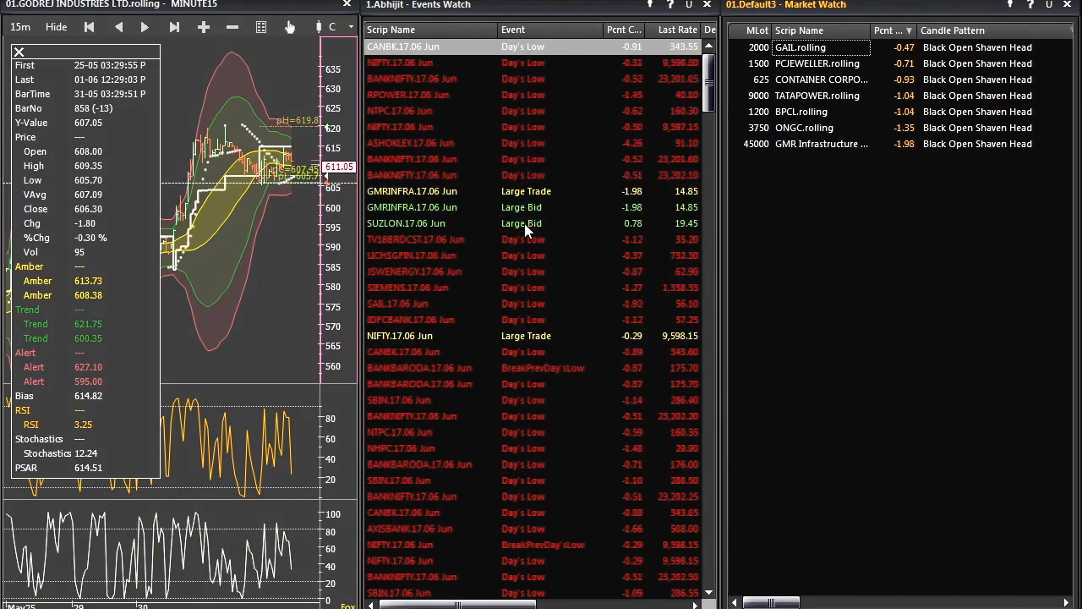
# Scroll the Events Watch up through the day-low alerts in the restored workspace.
pyautogui.scroll(3)
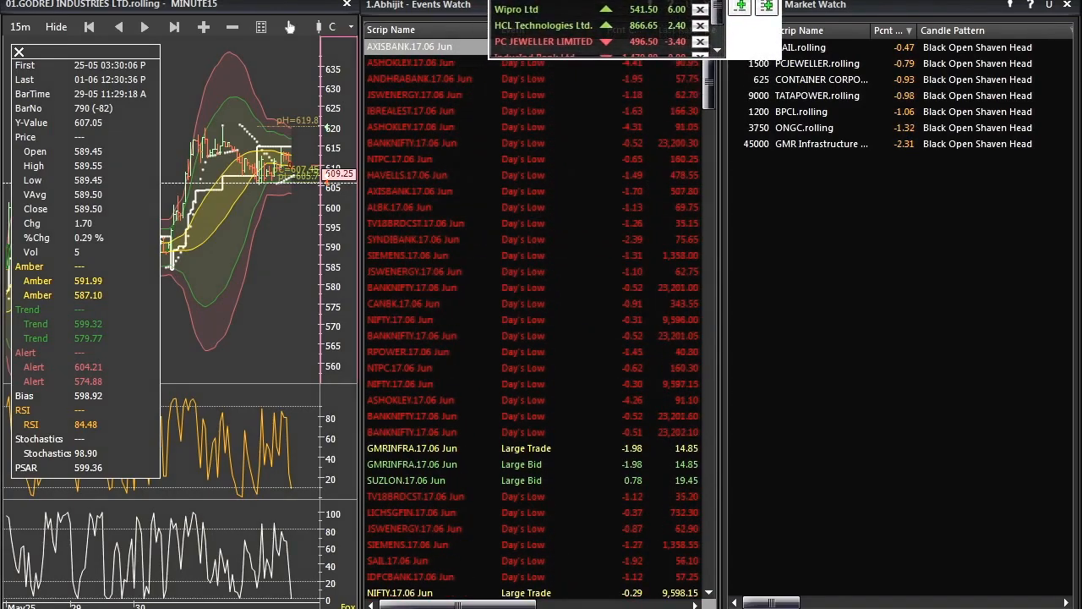
pyautogui.scroll(3)
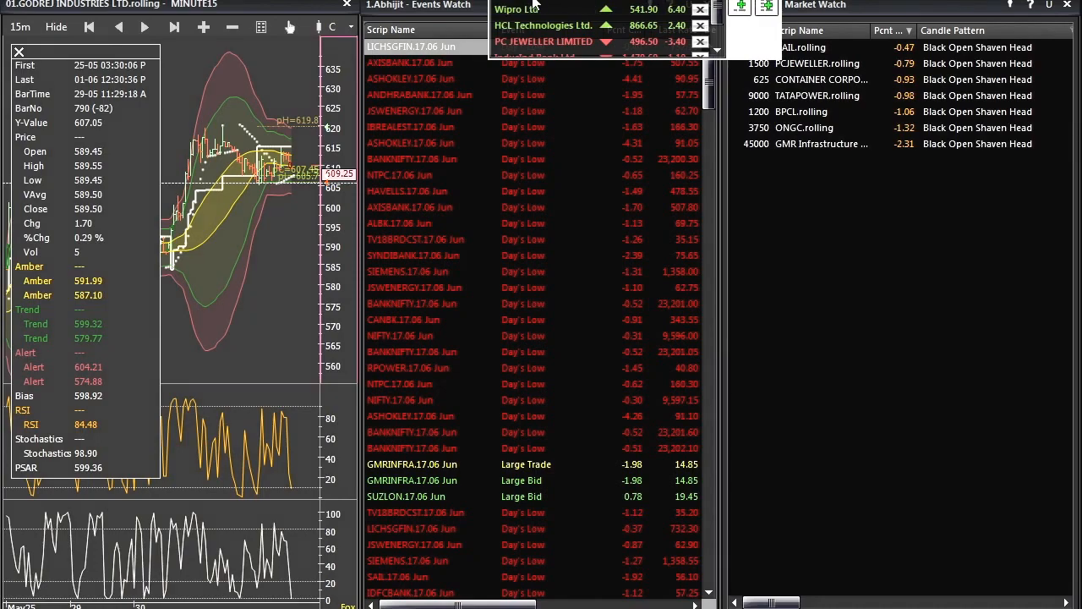